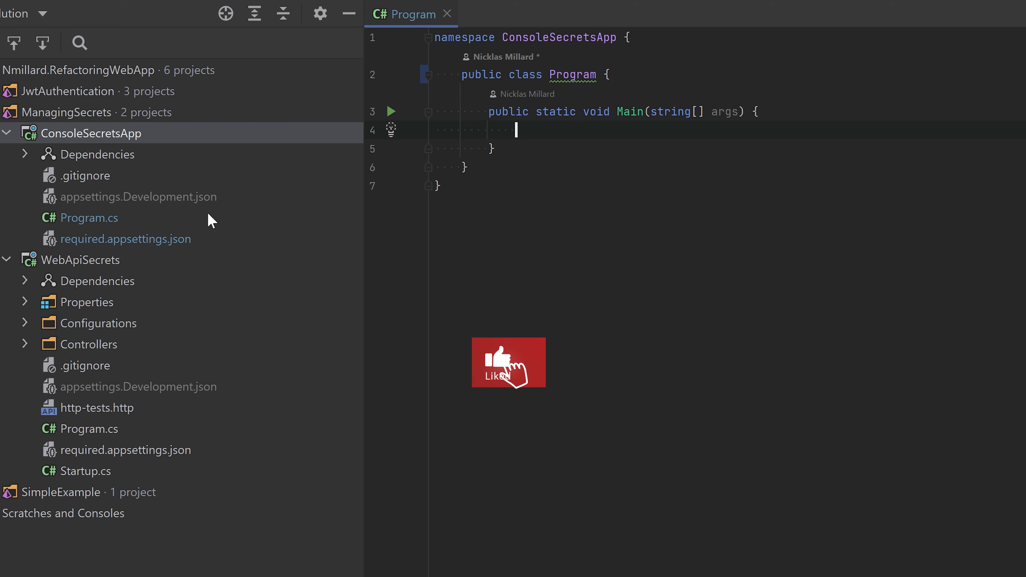
# Bring up required.appsettings.json, appsettings.Development.json and the ConsoleSecretsApp project file in editor tabs.
pyautogui.doubleClick(125, 238)
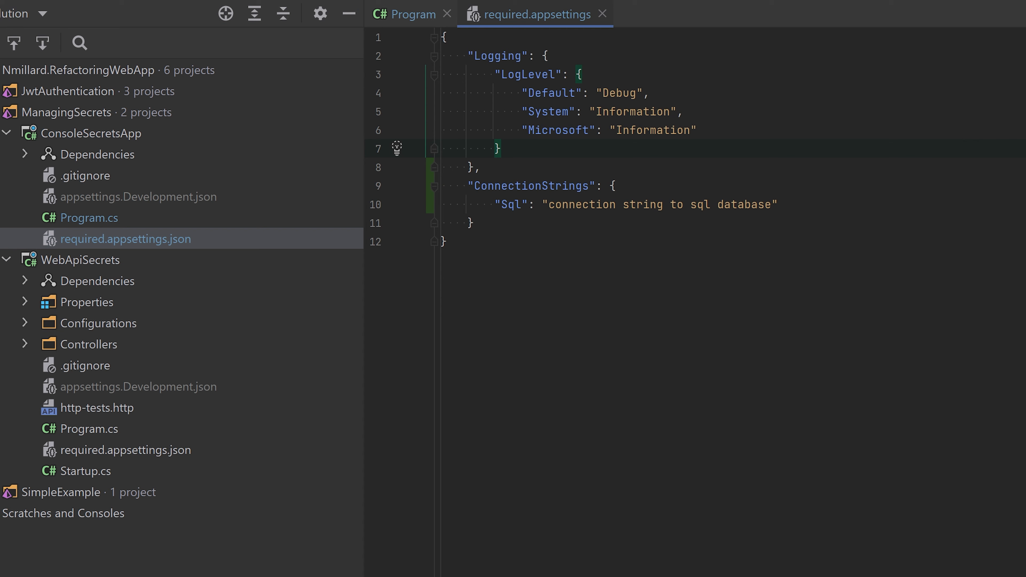
pyautogui.doubleClick(139, 196)
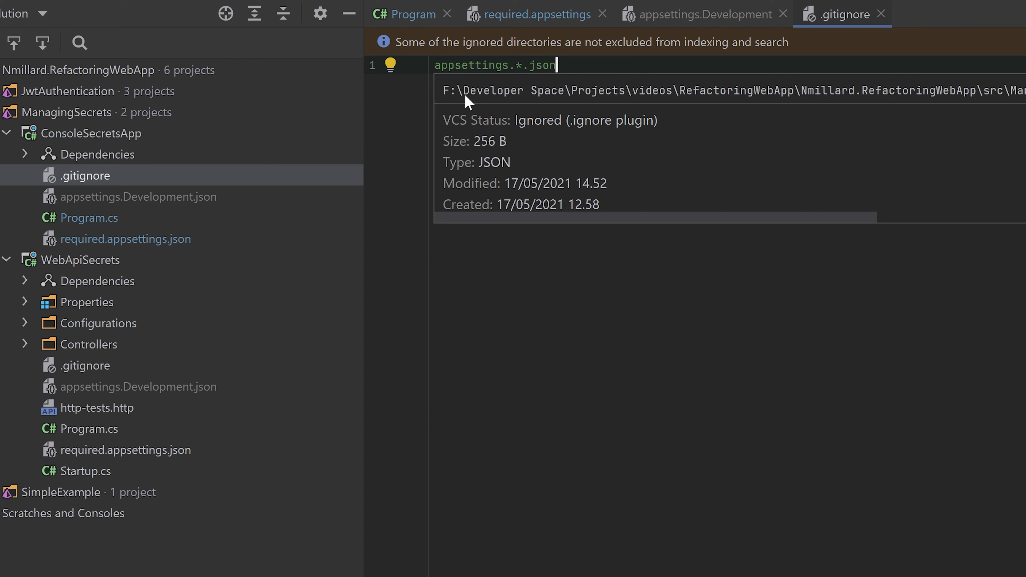
pyautogui.moveTo(189, 210)
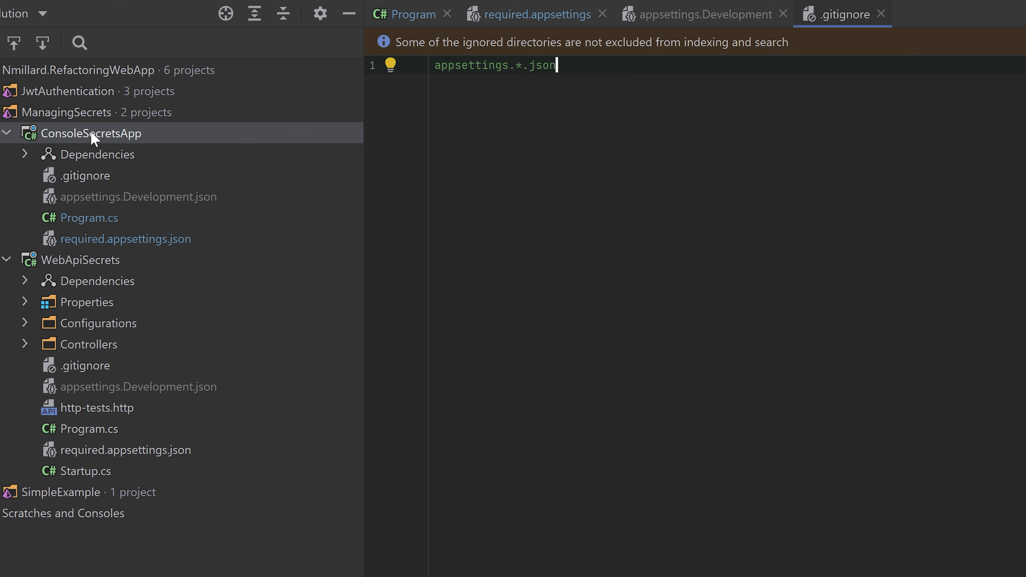
pyautogui.doubleClick(93, 133)
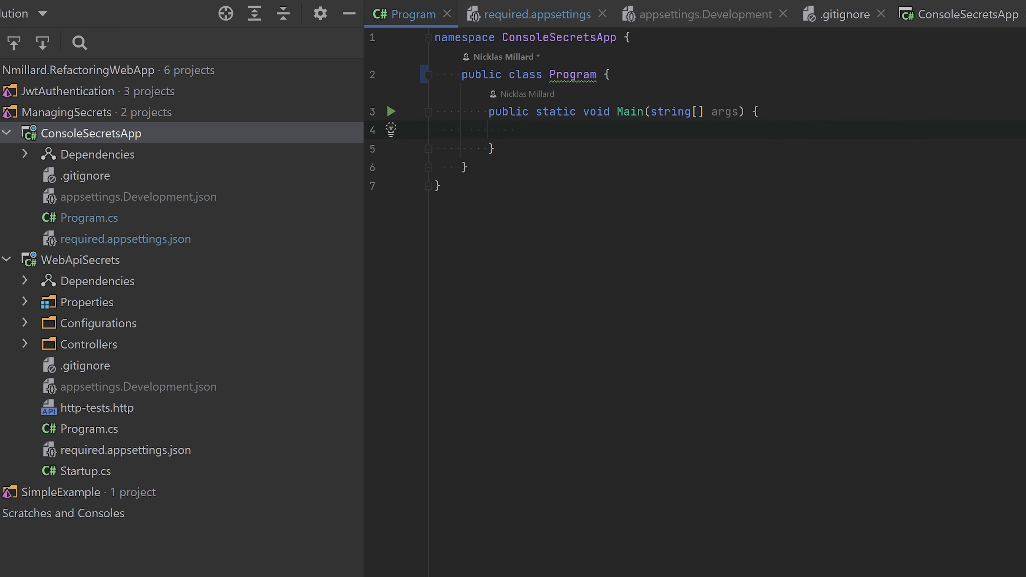
# Create a ConfigurationBuilder in Main with a base path and the appsettings JSON file.
pyautogui.write('var config = new')
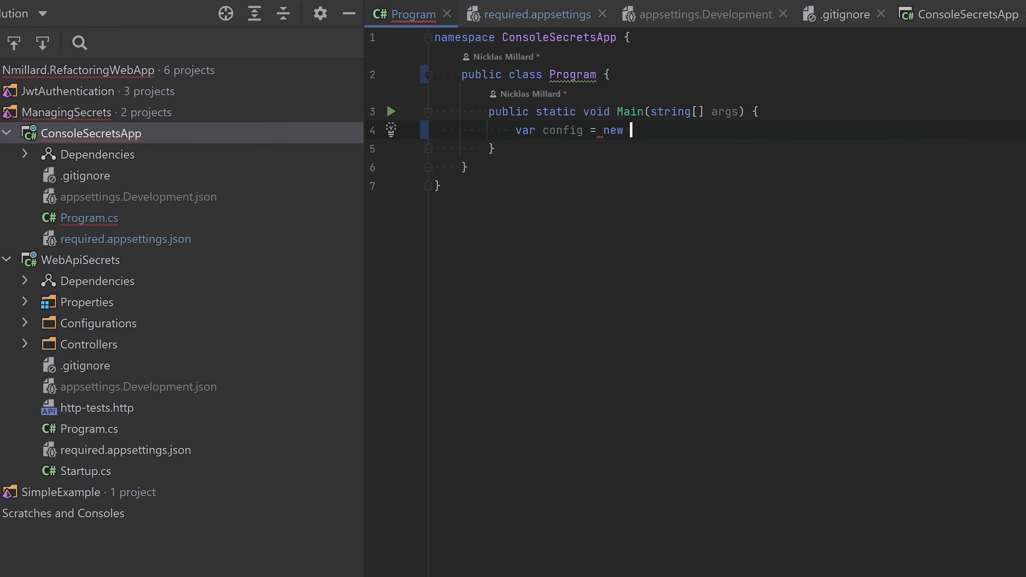
pyautogui.write('ConfigurationBuilder().Build();')
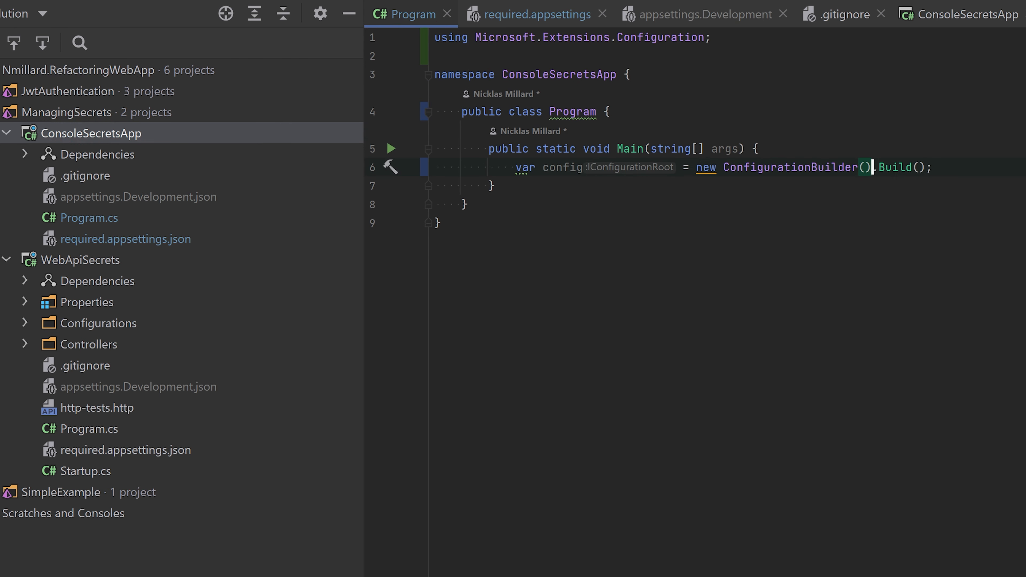
pyautogui.write('.Se')
pyautogui.write('.AddJsonFile($"as")')
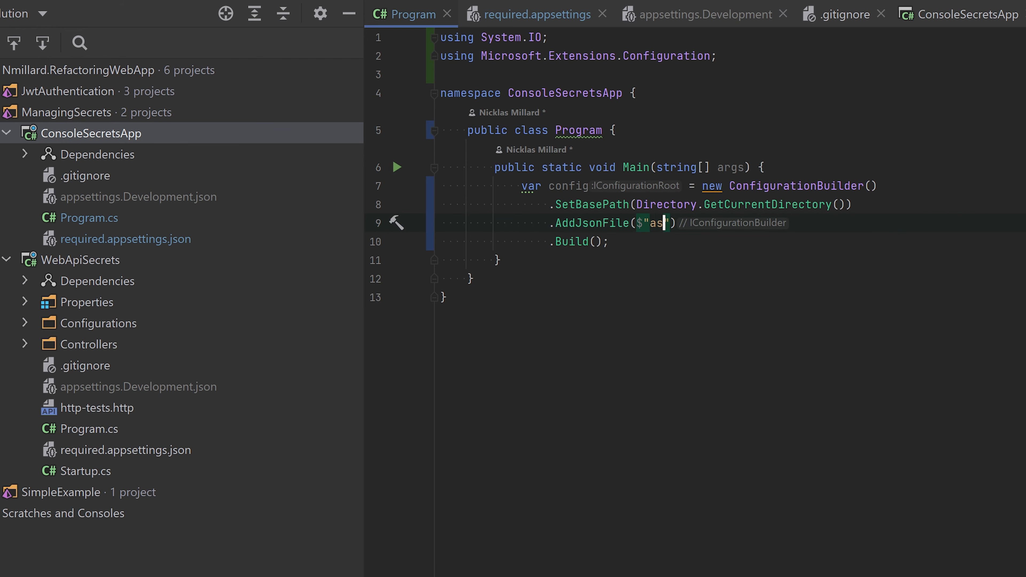
pyautogui.press('Backspace')
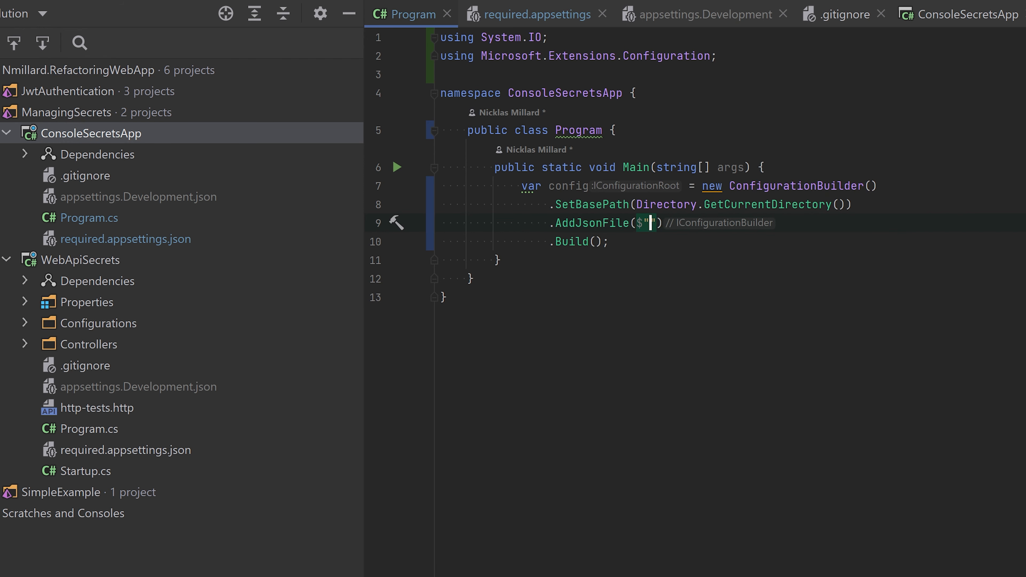
pyautogui.write('appsettings.j')
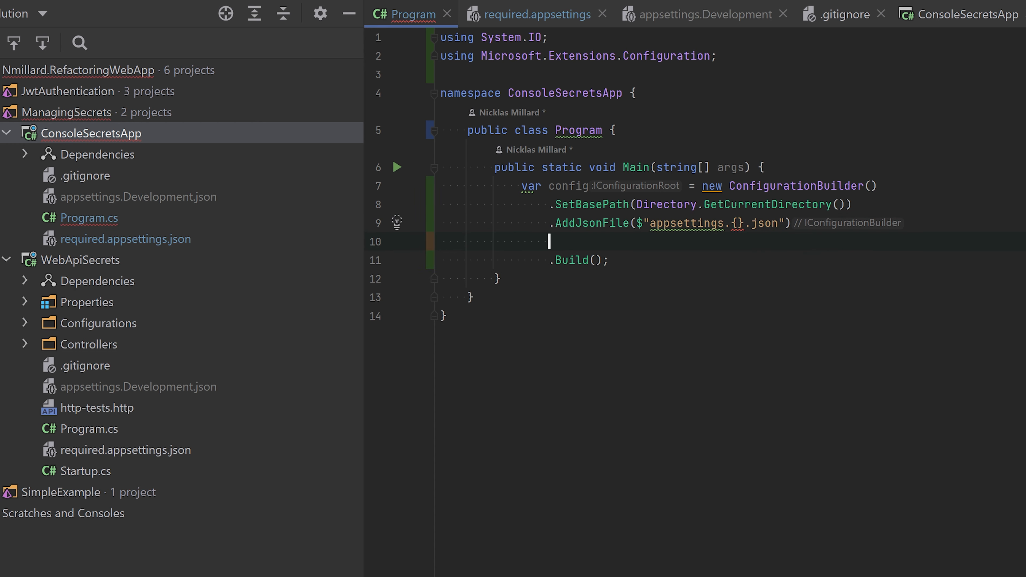
# Chain AddUserSecrets<Program>, AddAzureKeyVault and the ENVIRONMENT-specific file name into the builder.
pyautogui.write('.AddUserSecrets<Program>(')
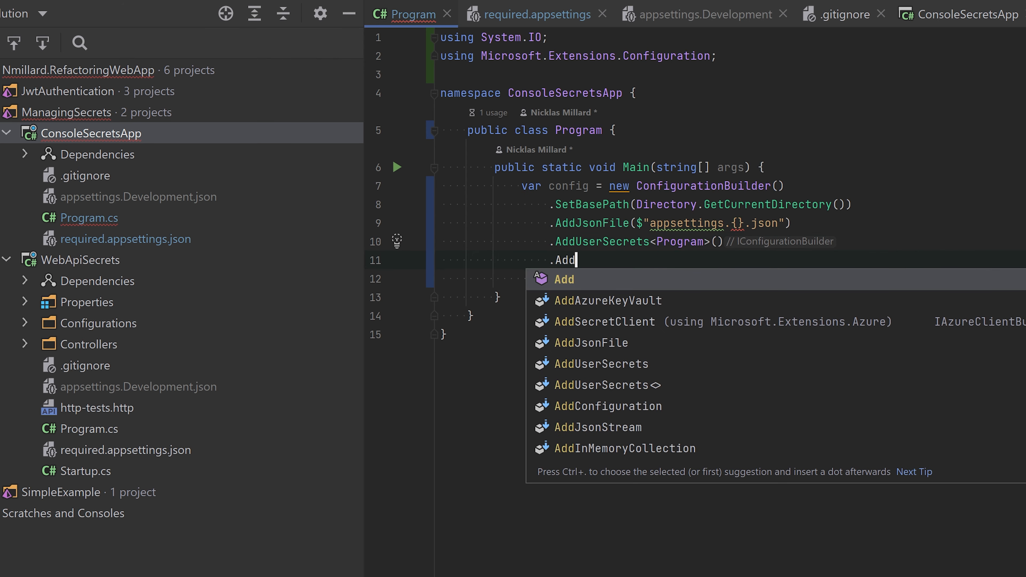
pyautogui.click(608, 300)
pyautogui.write('Environment.GetEnvironmentVariable("ENVI')
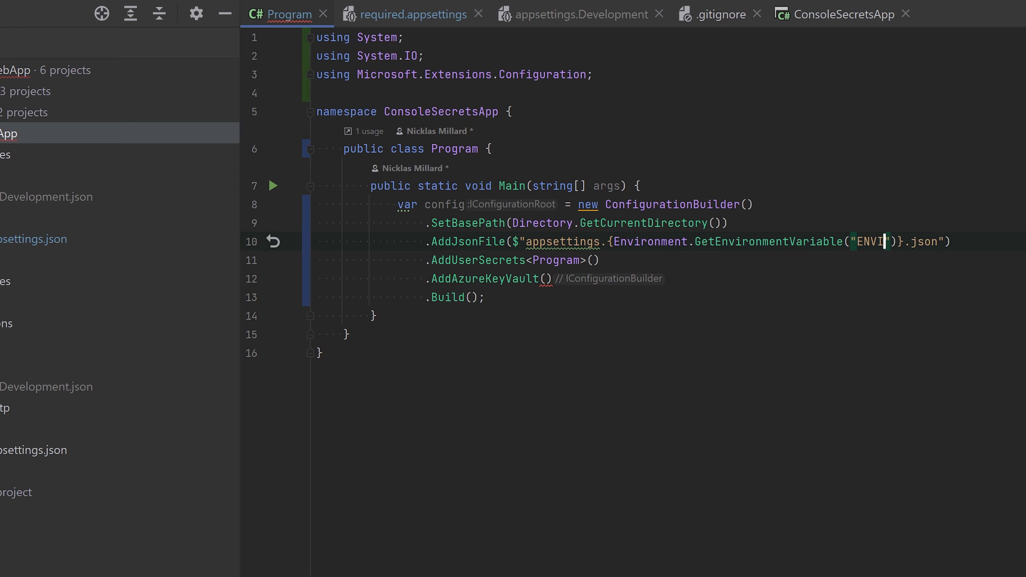
pyautogui.write('RONMENT')
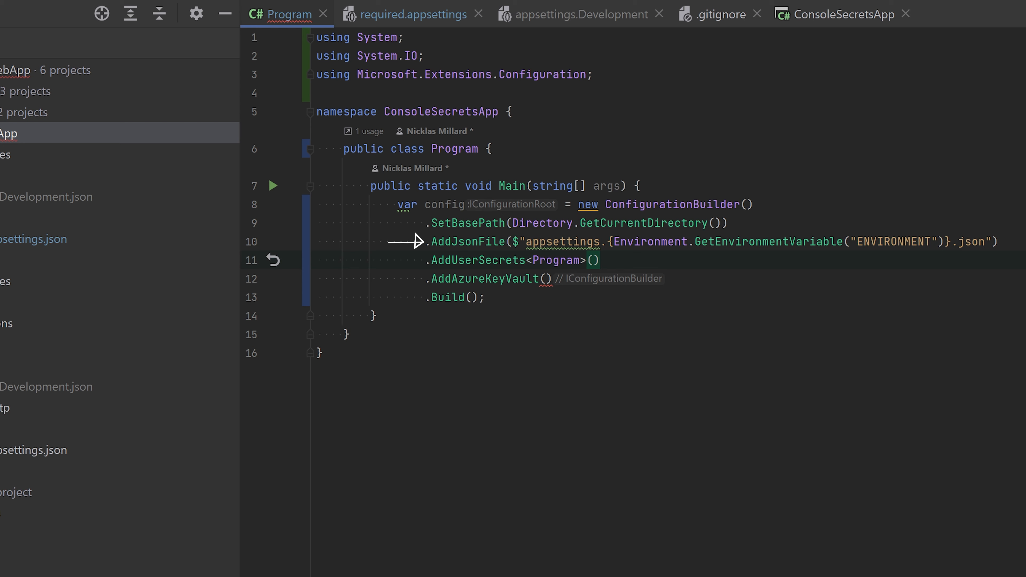
pyautogui.moveTo(188, 161)
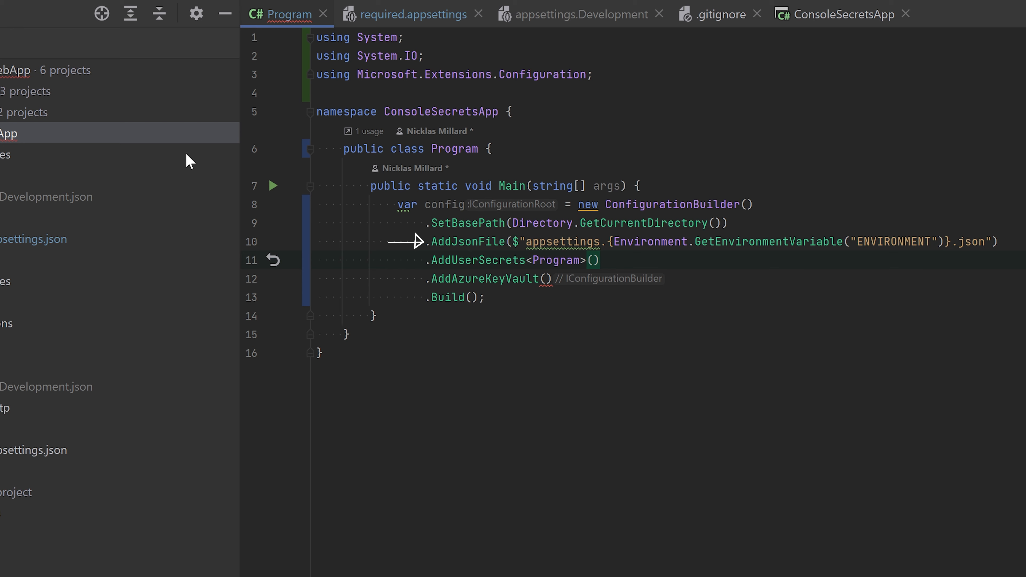
pyautogui.moveTo(34, 168)
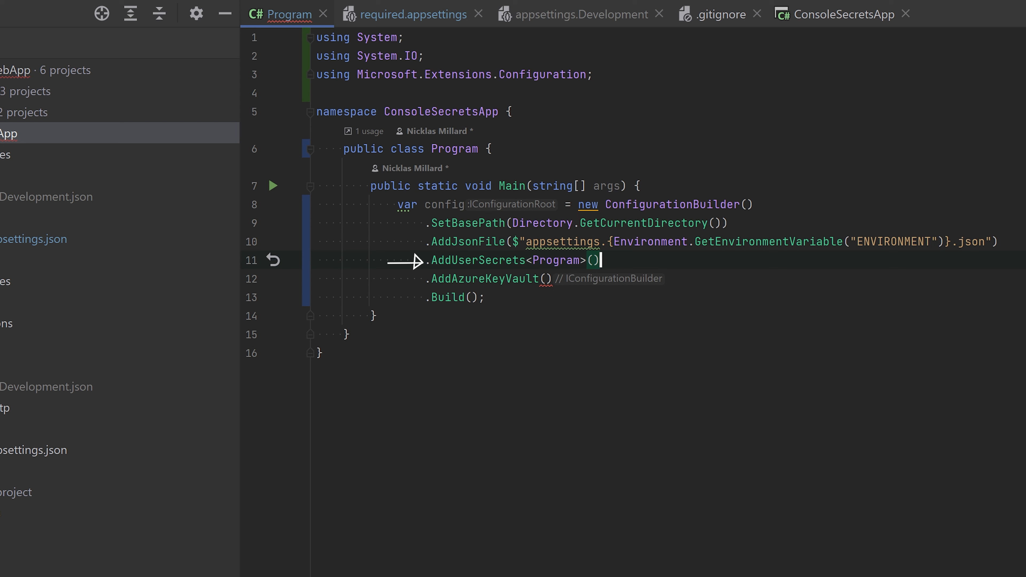
pyautogui.moveTo(416, 279)
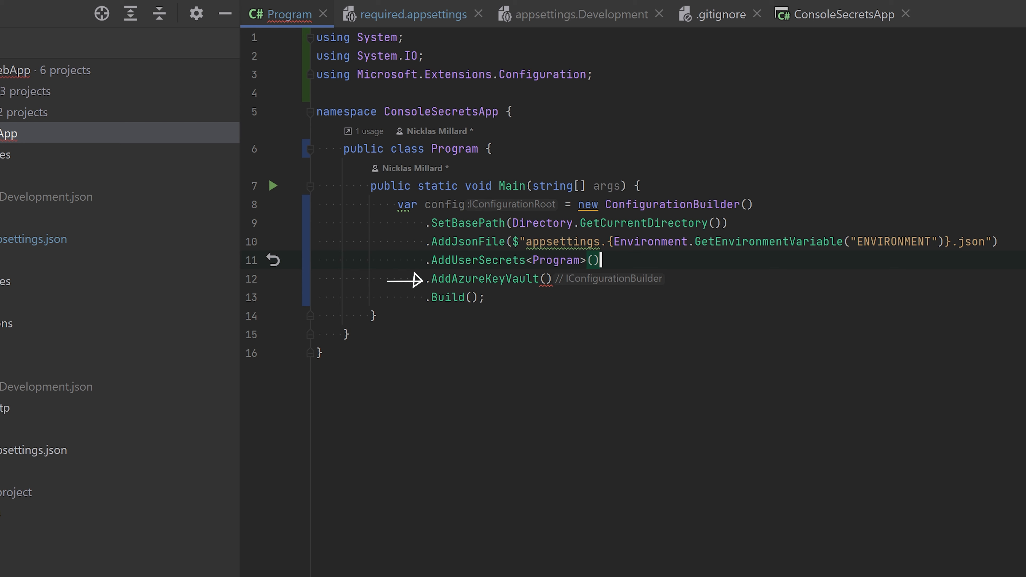
# Show the ConsoleSecretsApp .csproj with its user secrets id and package references.
pyautogui.click(842, 14)
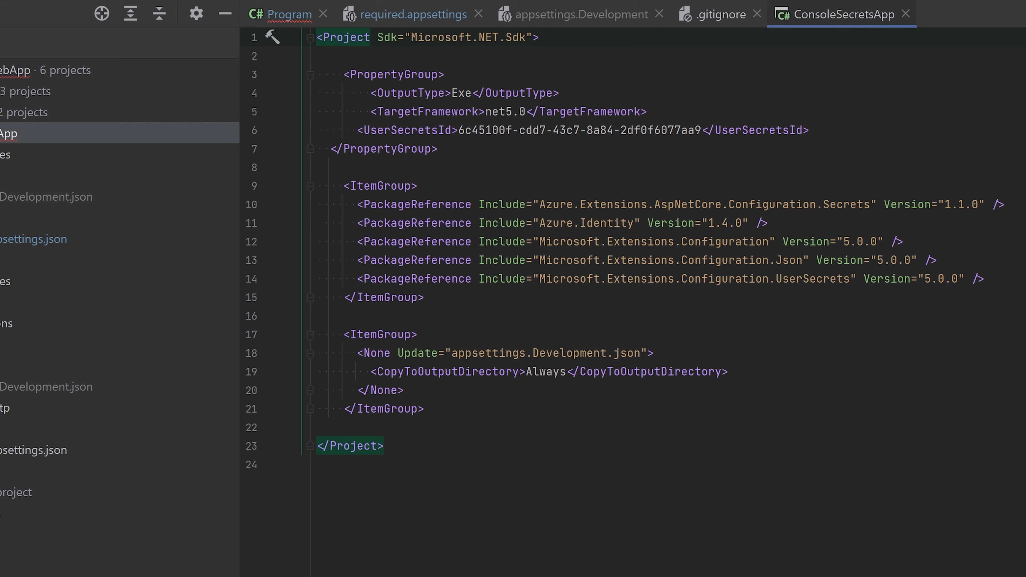
# Begin passing a new Uri and a new DefaultAzureCredential to the AddAzureKeyVault call.
pyautogui.click(286, 13)
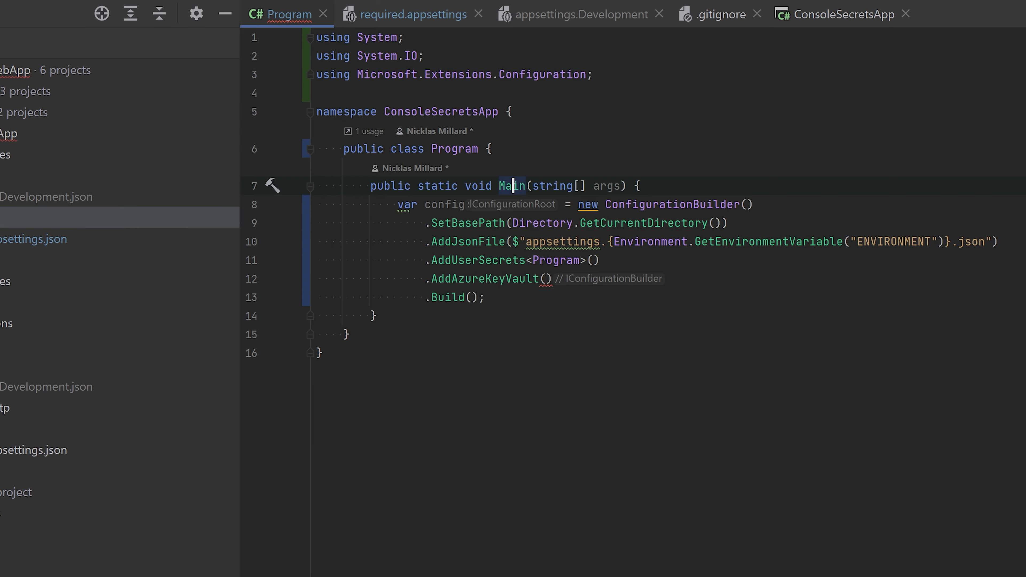
pyautogui.click(547, 277)
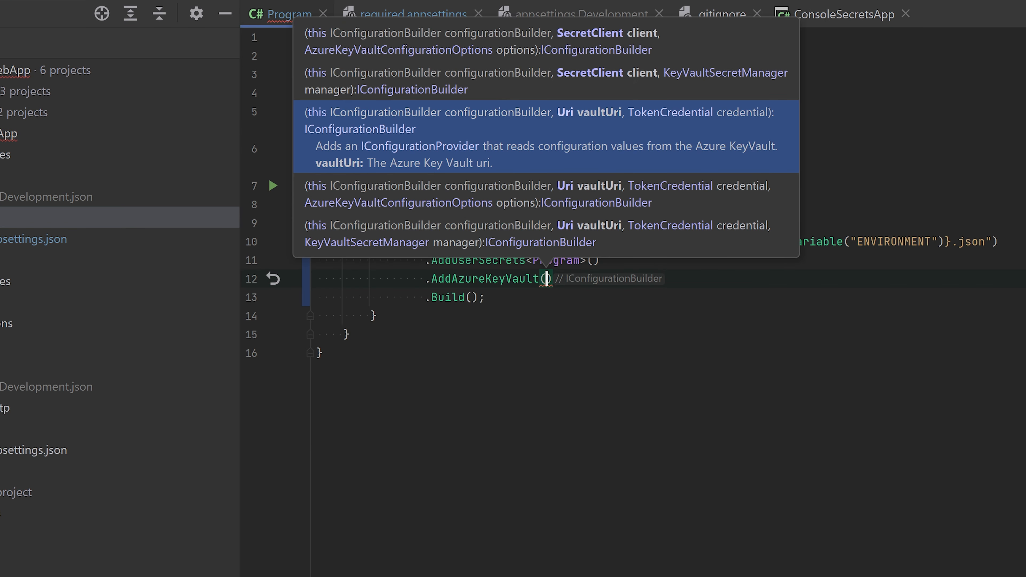
pyautogui.write('new Uri(')
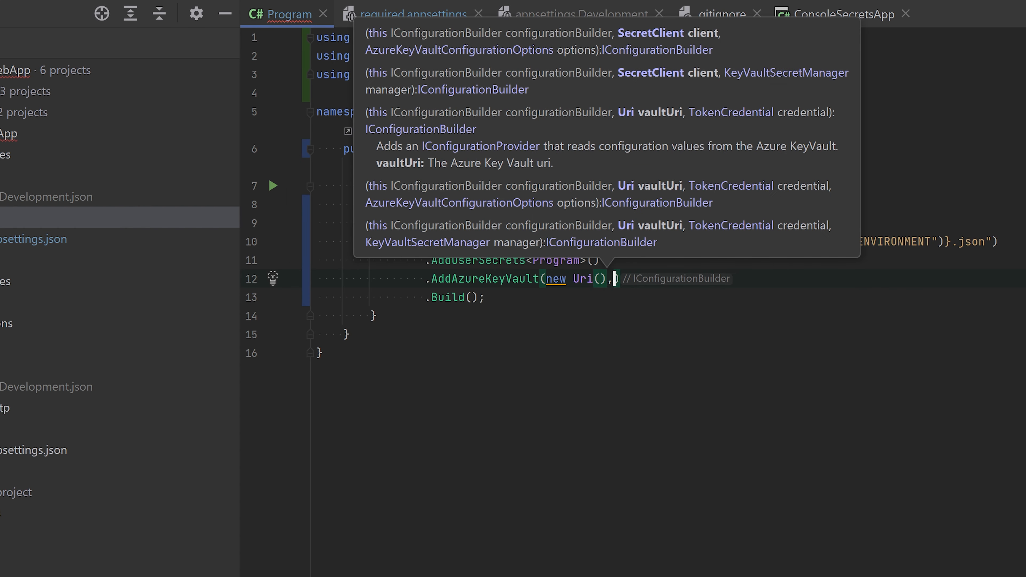
pyautogui.write('new Defe')
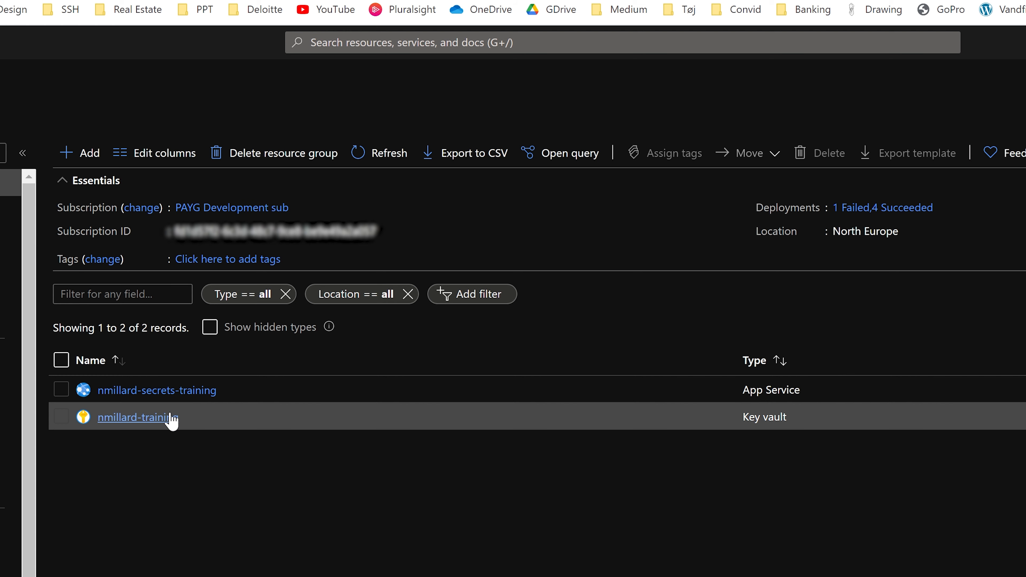
# Open the Key vault resource from the Azure resource group list.
pyautogui.click(137, 417)
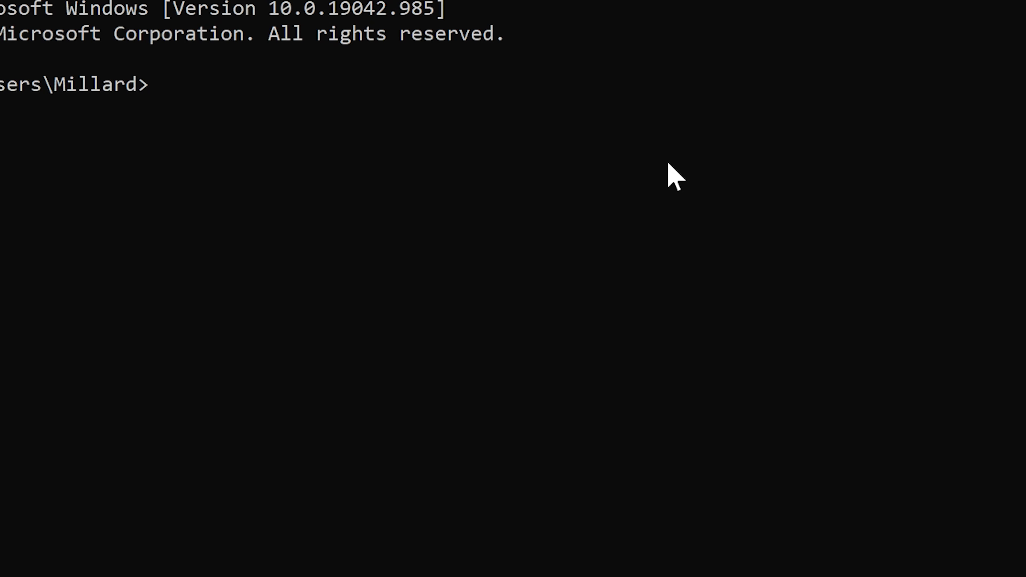
# Run az login and sign in with the already signed-in Microsoft account.
pyautogui.write('az l')
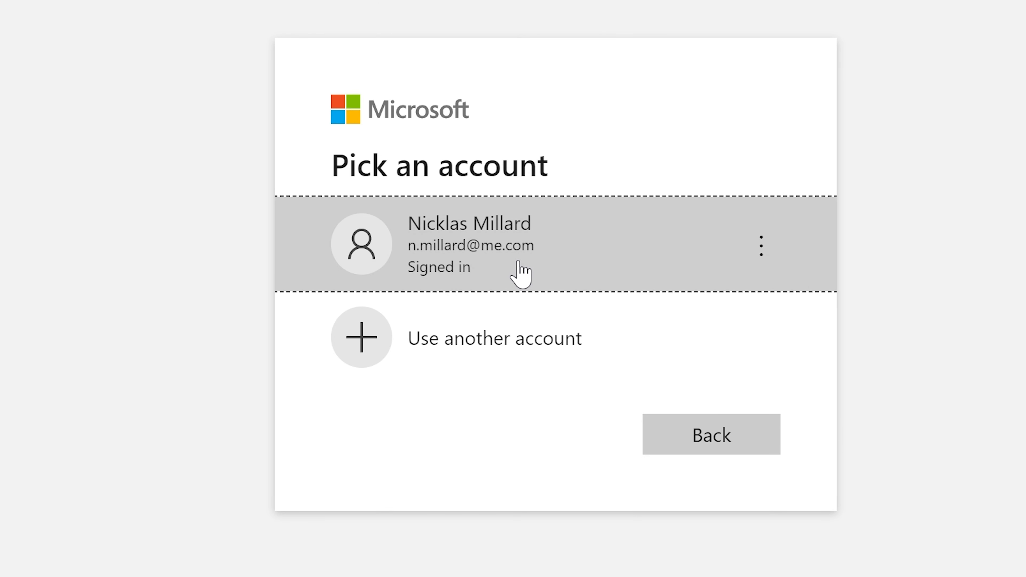
pyautogui.click(468, 245)
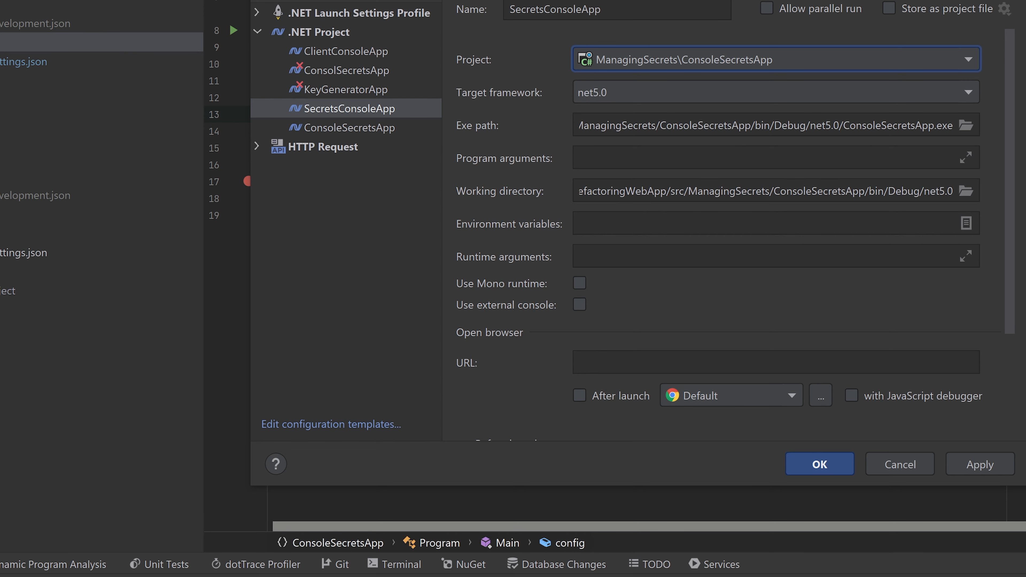
# Add the environment variable ENVIRONMENT=Development to the console app's run configuration.
pyautogui.click(966, 223)
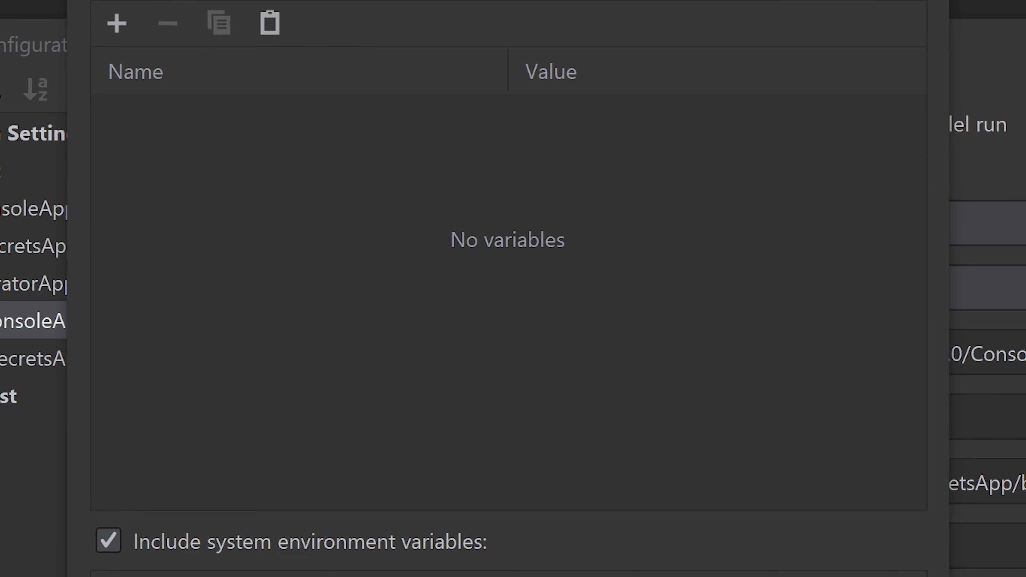
pyautogui.click(116, 24)
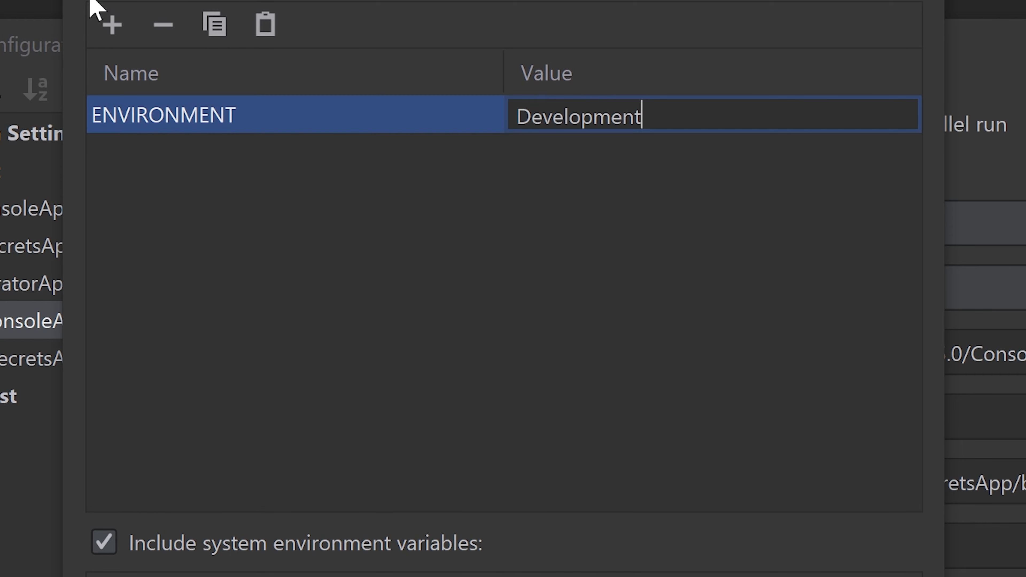
pyautogui.click(111, 25)
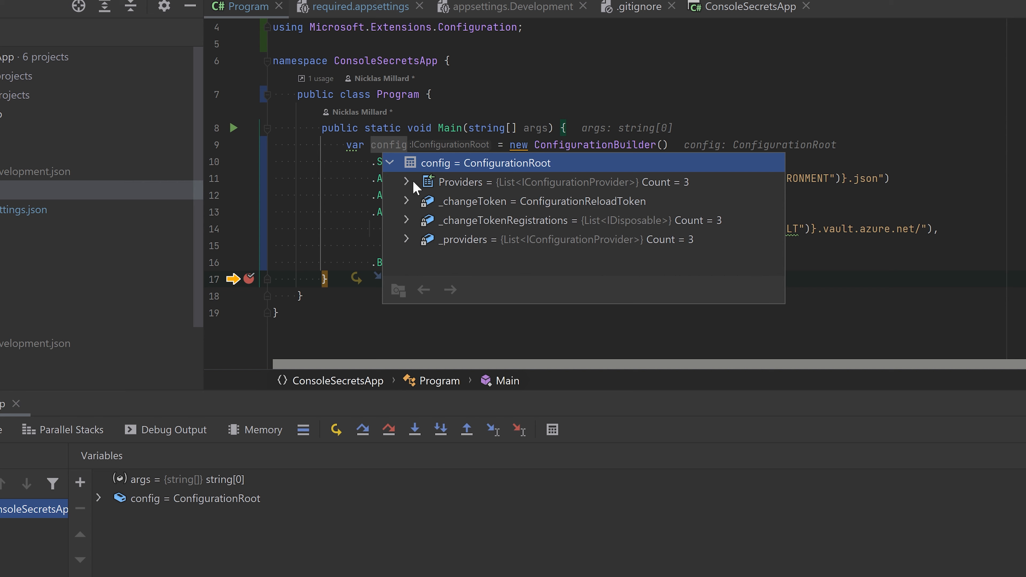
# Inspect each provider's data: four Development JSON settings, the secrets.json provider, and the Key Vault entry.
pyautogui.click(406, 182)
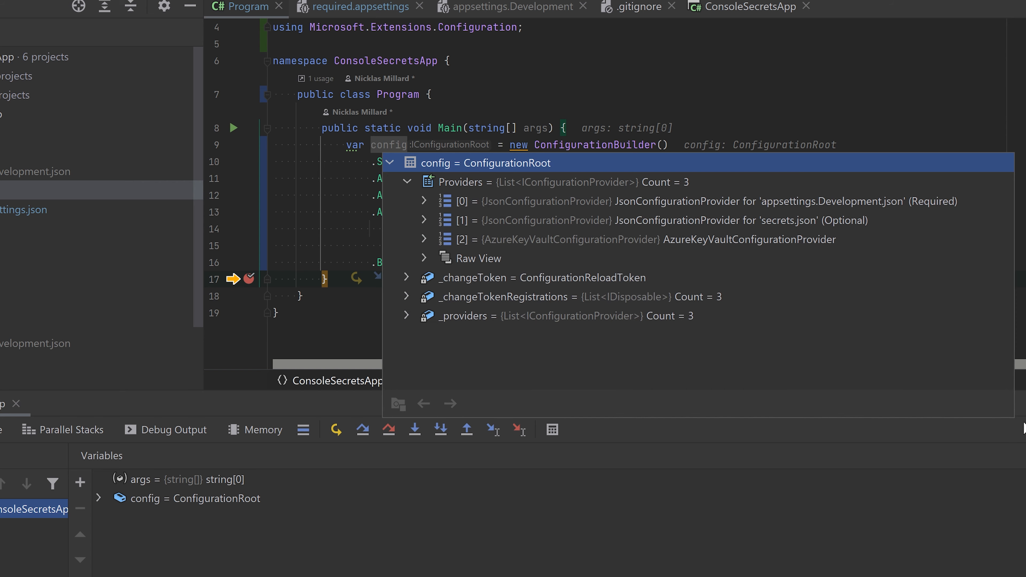
pyautogui.click(423, 201)
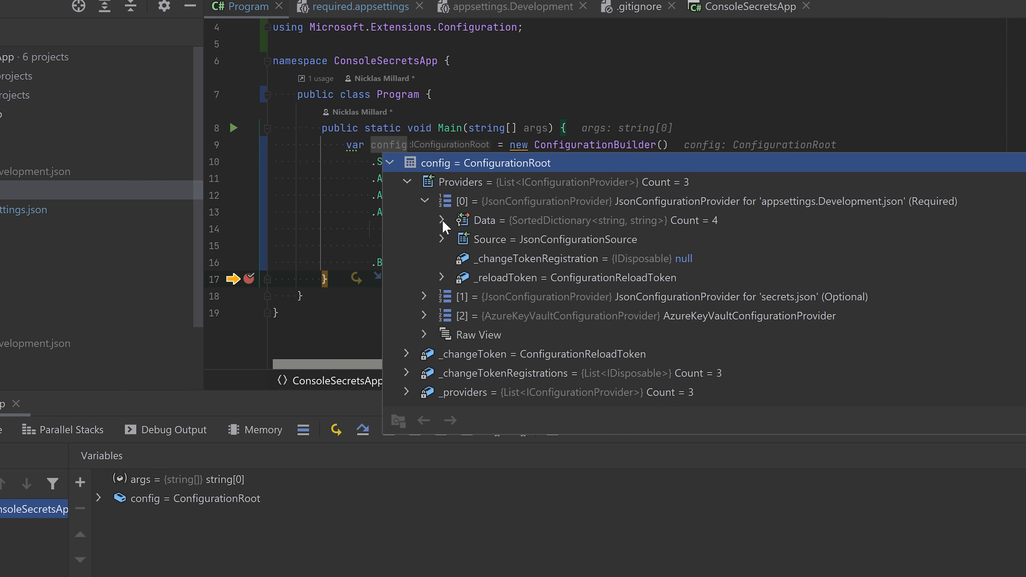
pyautogui.click(442, 219)
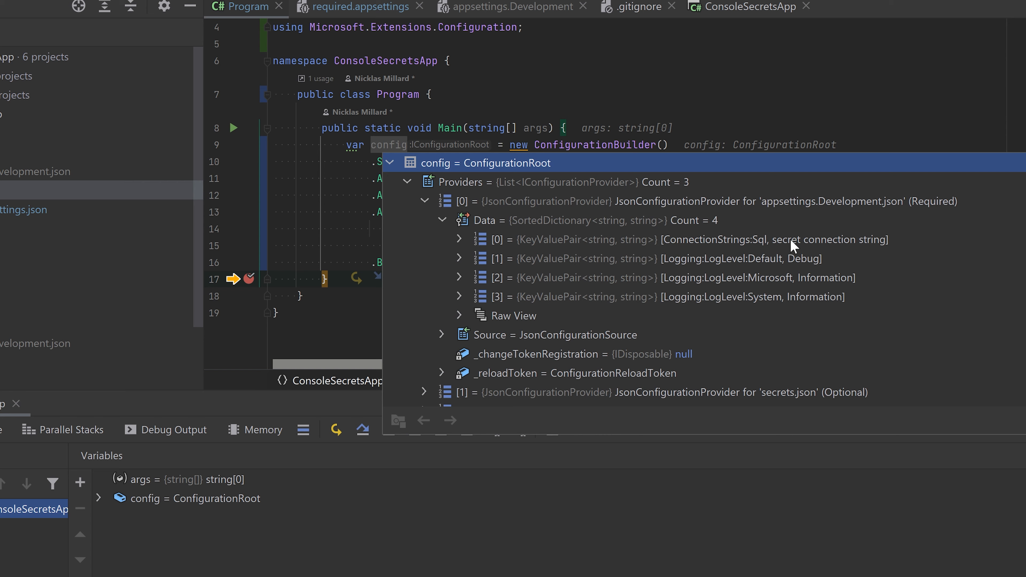
pyautogui.click(460, 239)
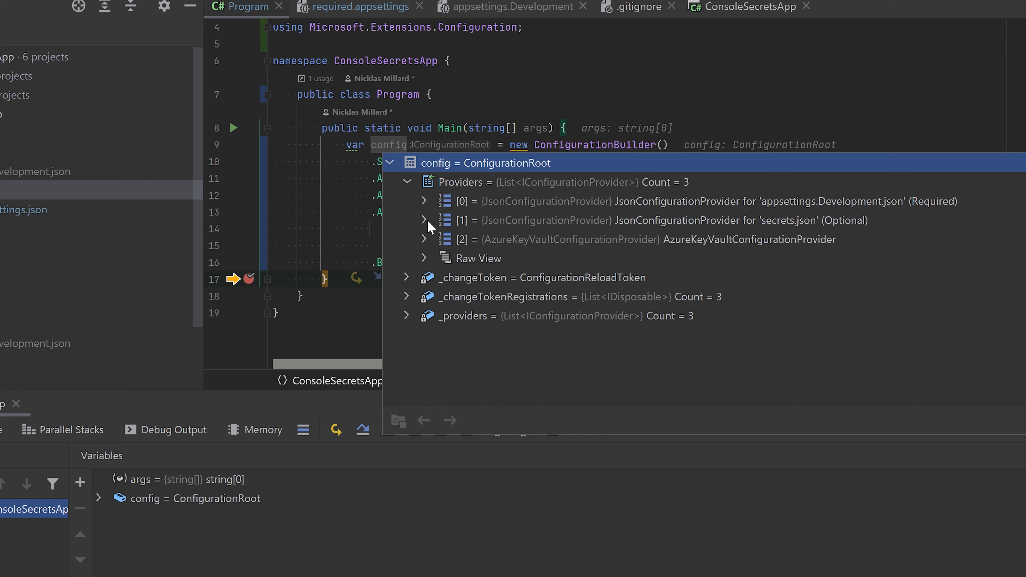
pyautogui.click(423, 219)
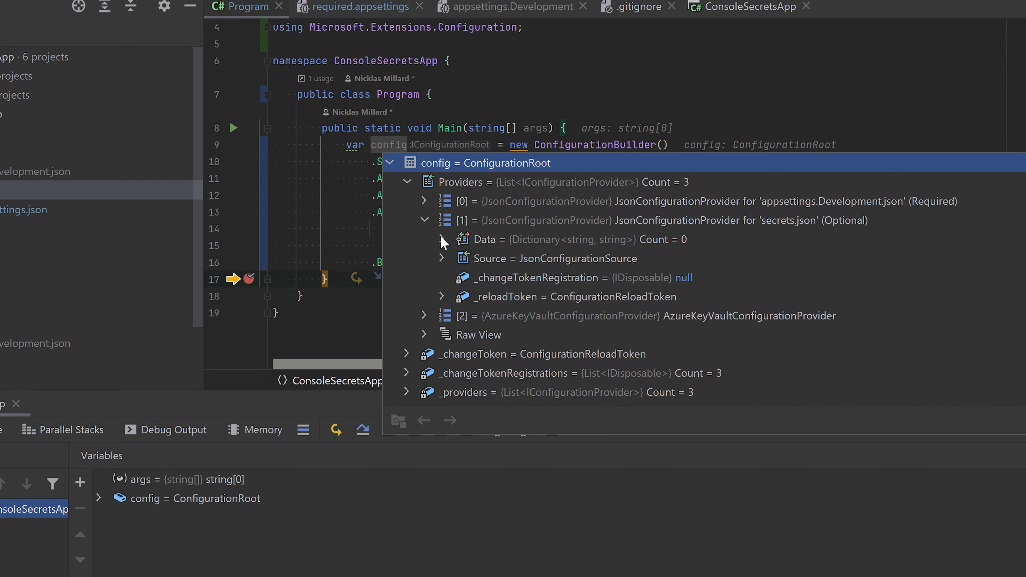
pyautogui.click(441, 238)
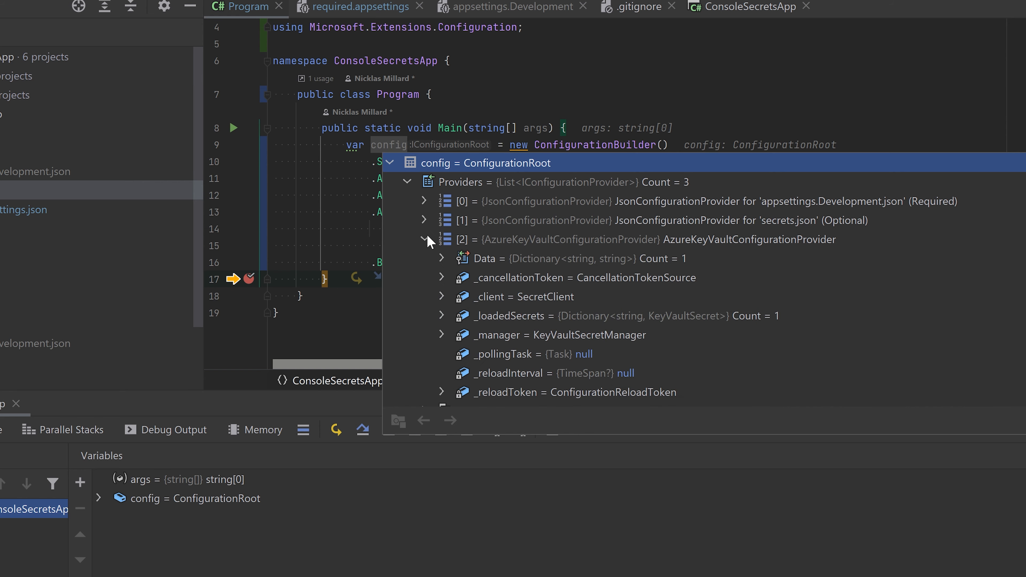
pyautogui.click(442, 257)
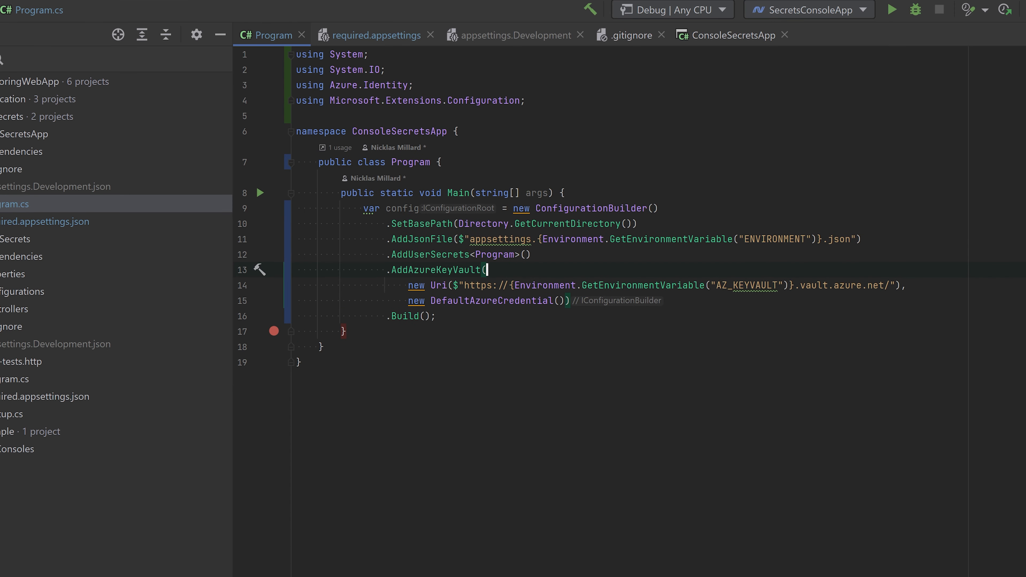
# Add Something:MyValue of 1 to the Development JSON and print config["Something:MyValue"] from Main.
pyautogui.click(510, 34)
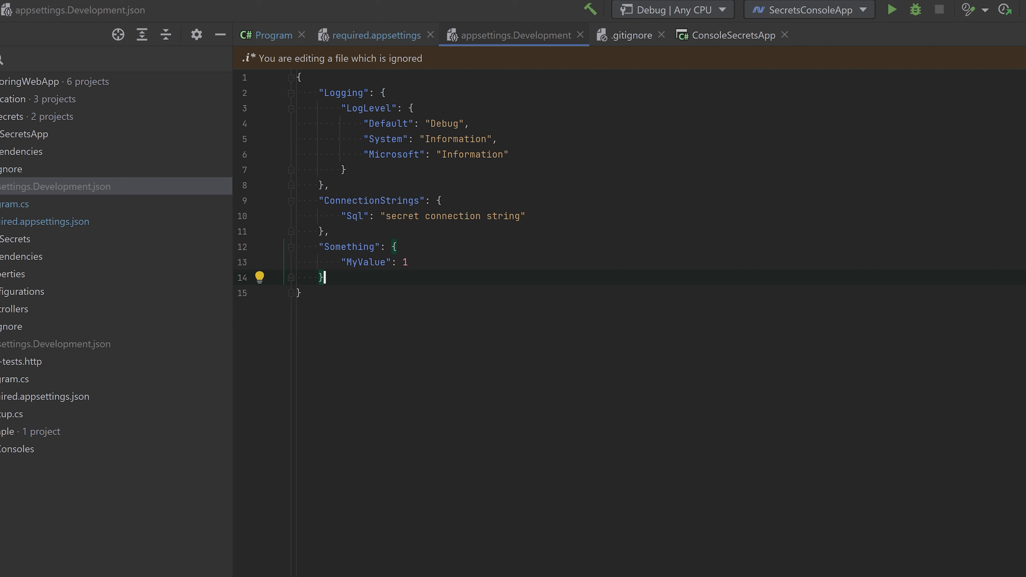
pyautogui.click(267, 35)
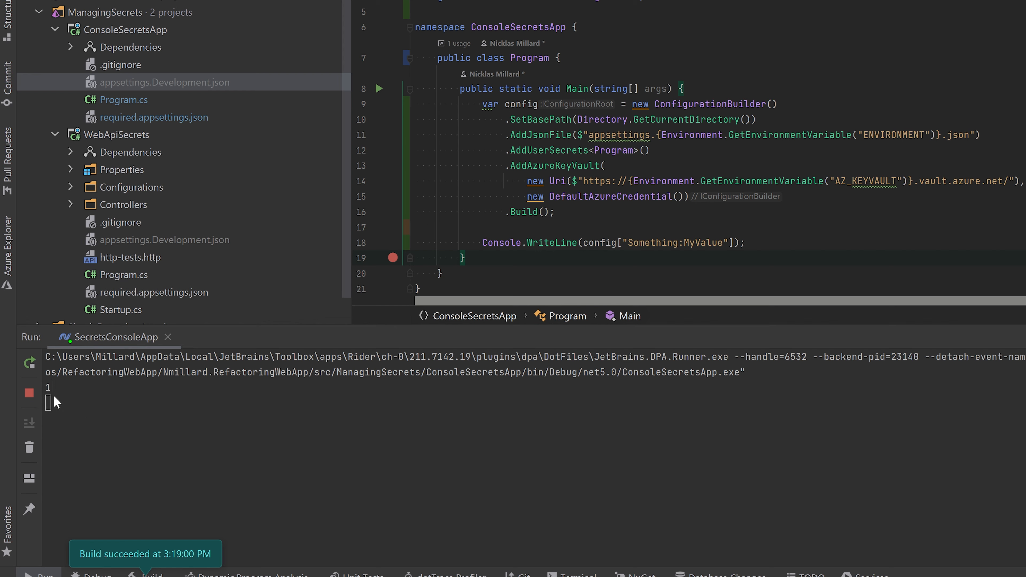
pyautogui.moveTo(592, 370)
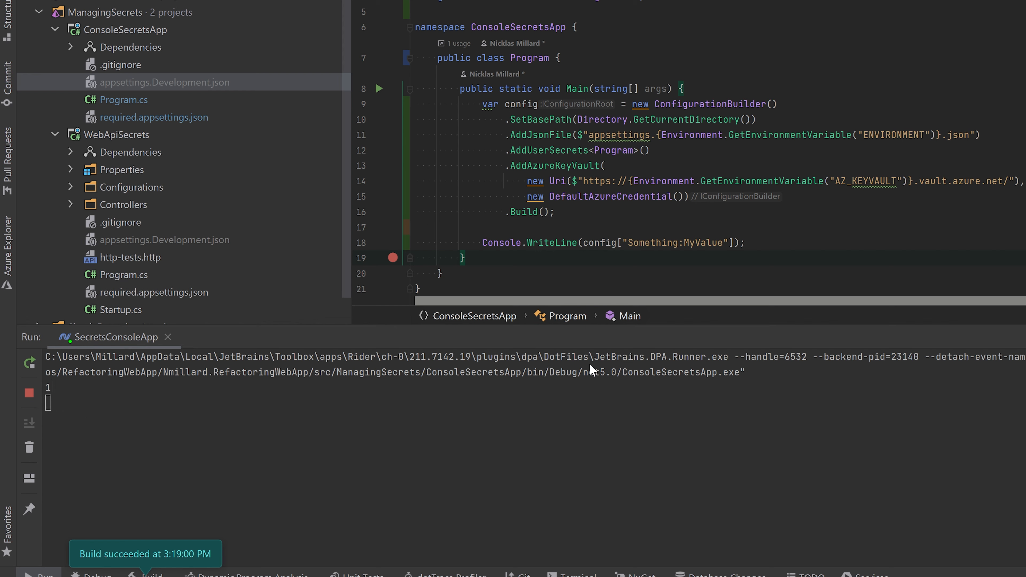
pyautogui.moveTo(590, 372)
pyautogui.write('dotnet user-secret')
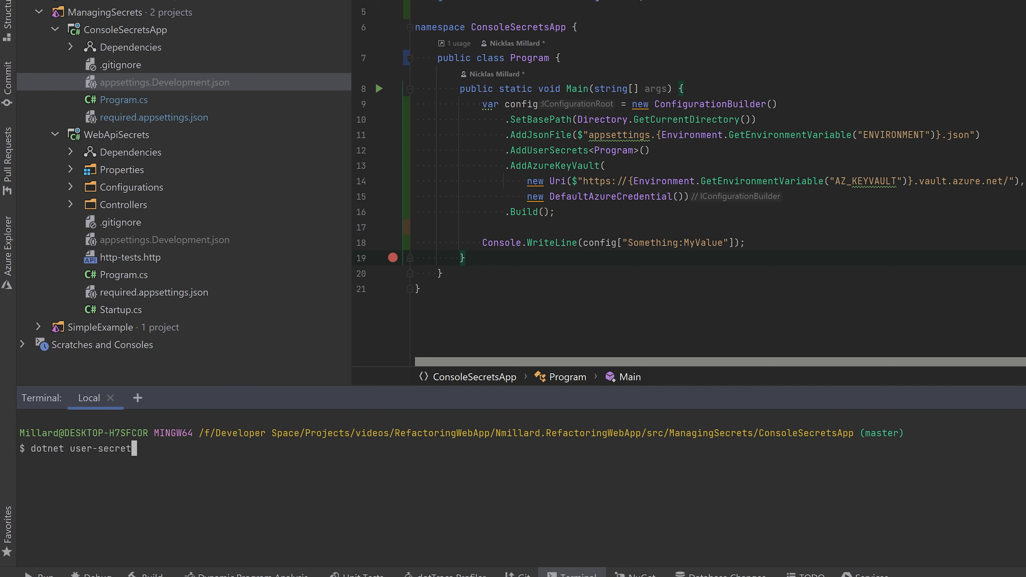
# Enter dotnet user-secrets set "Something:MyValue" in the terminal for the console app.
pyautogui.write('s set "')
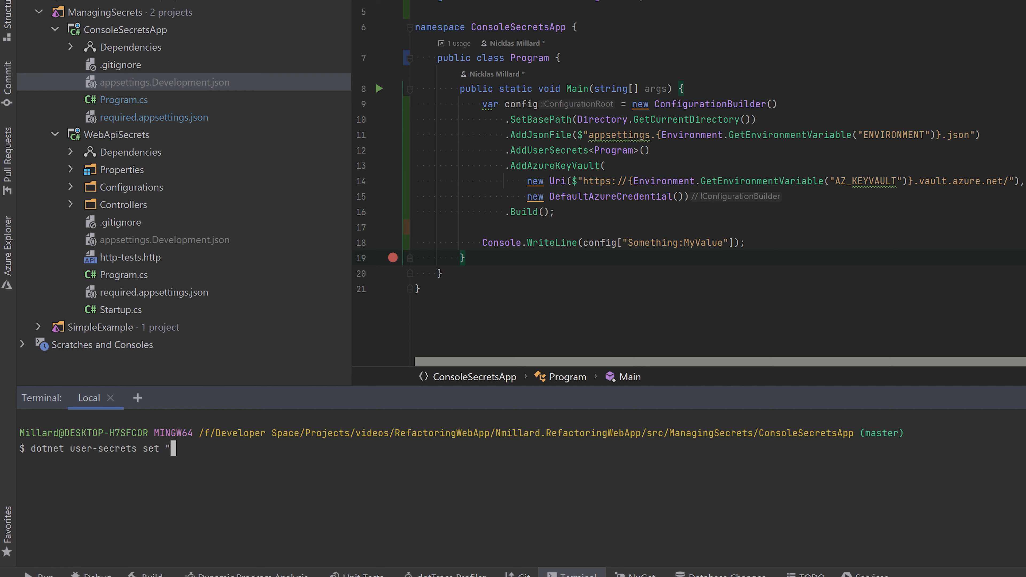
pyautogui.write('Something')
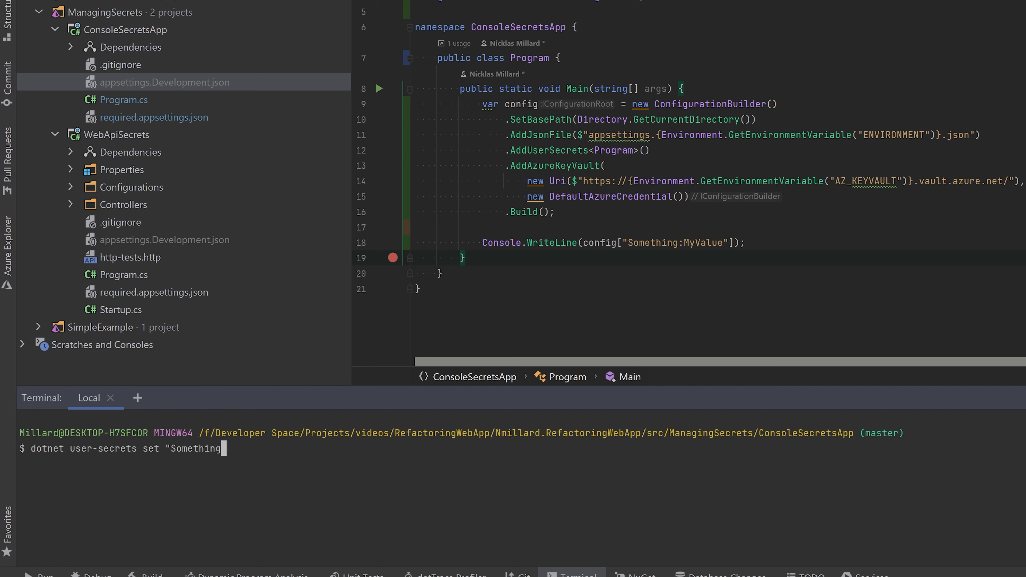
pyautogui.write(':My')
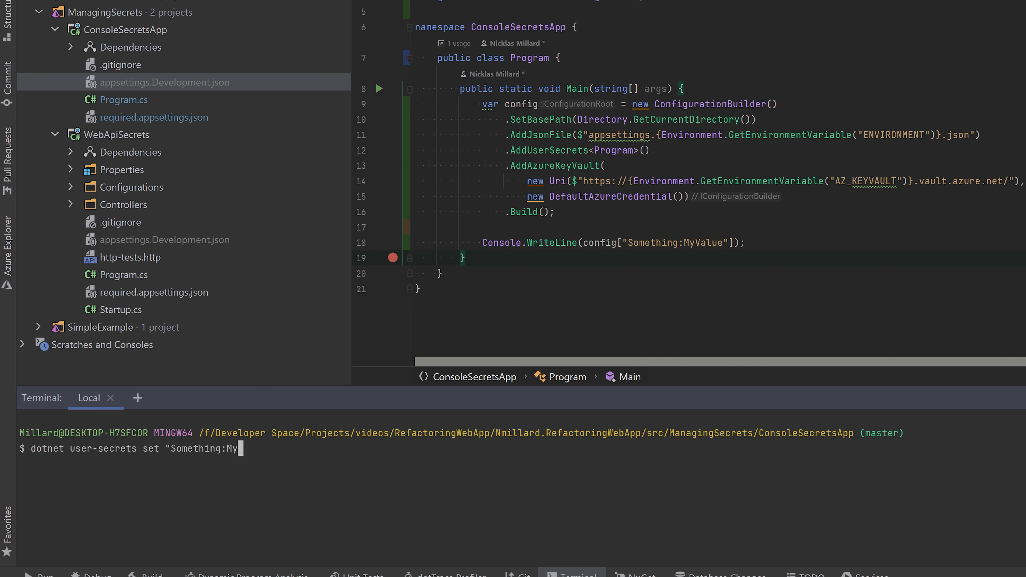
pyautogui.write('Value')
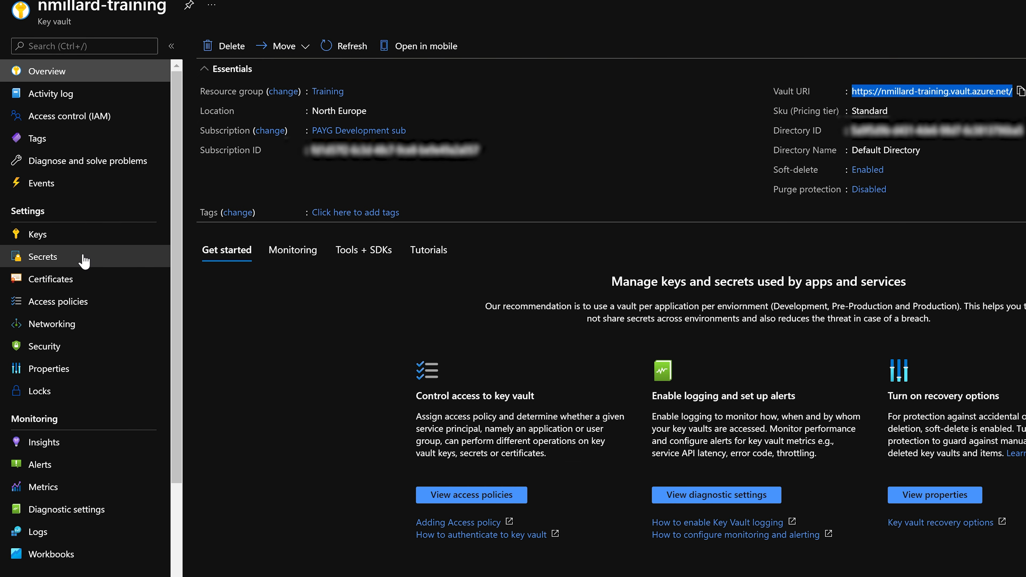
# Add a new secret named Something--MyValue with a value to the vault's Secrets list and create it.
pyautogui.click(45, 256)
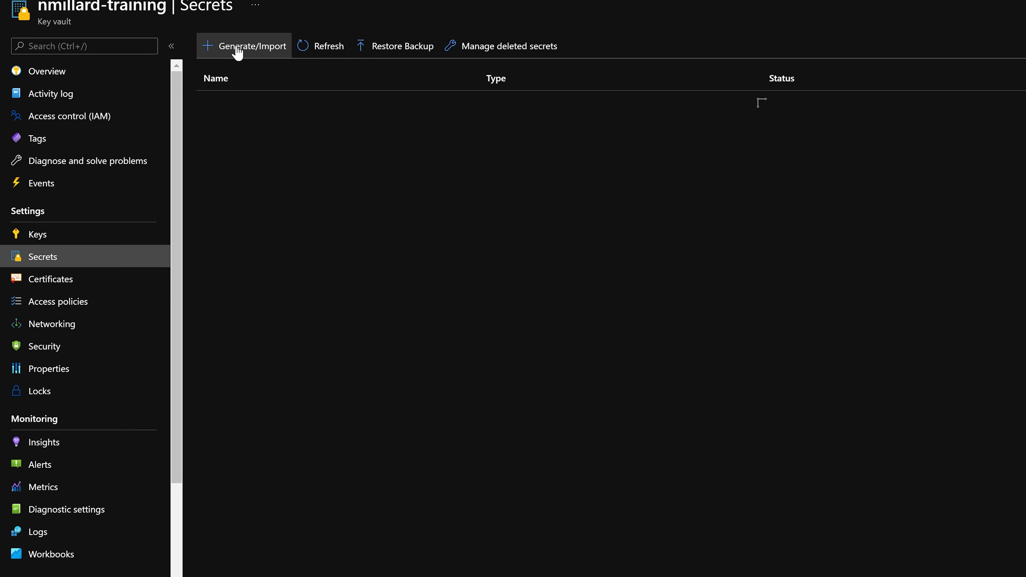
pyautogui.click(251, 46)
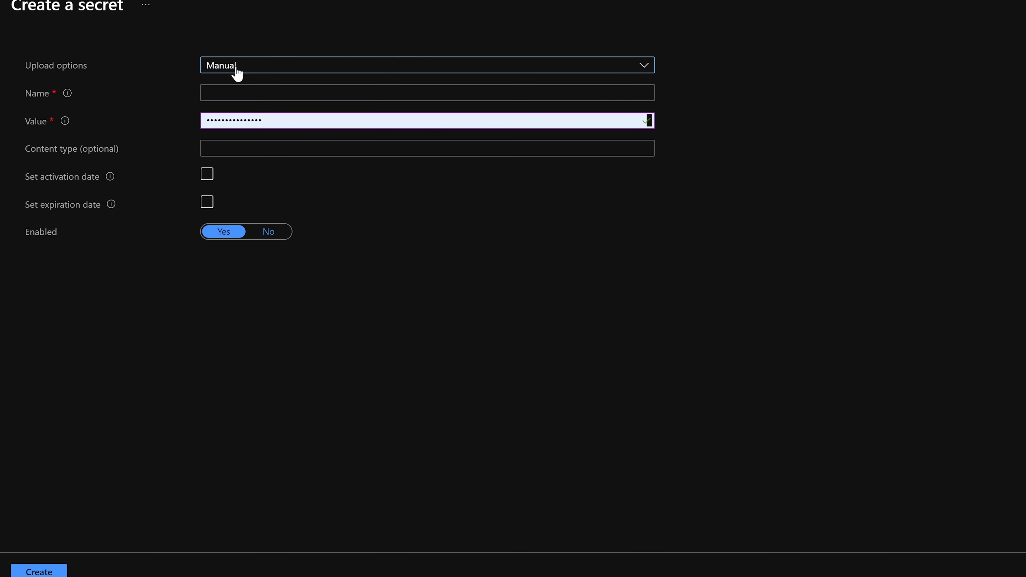
pyautogui.click(426, 92)
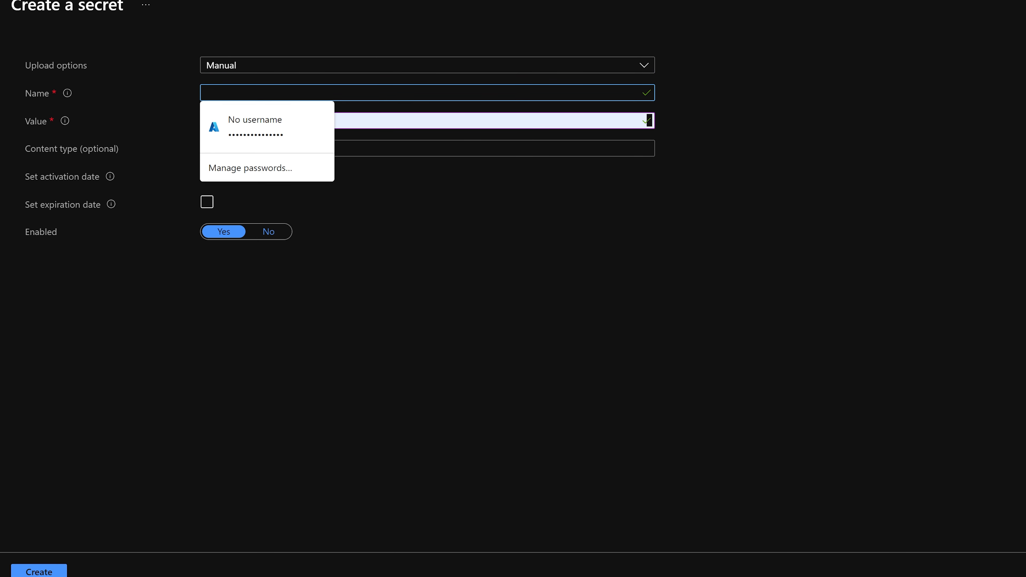
pyautogui.write('Something:')
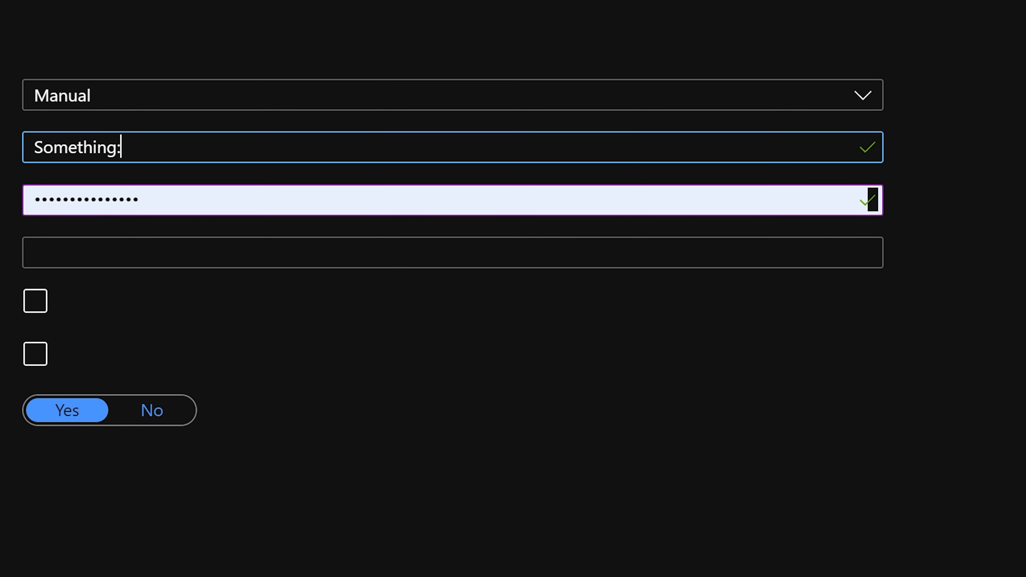
pyautogui.write('--MyValue')
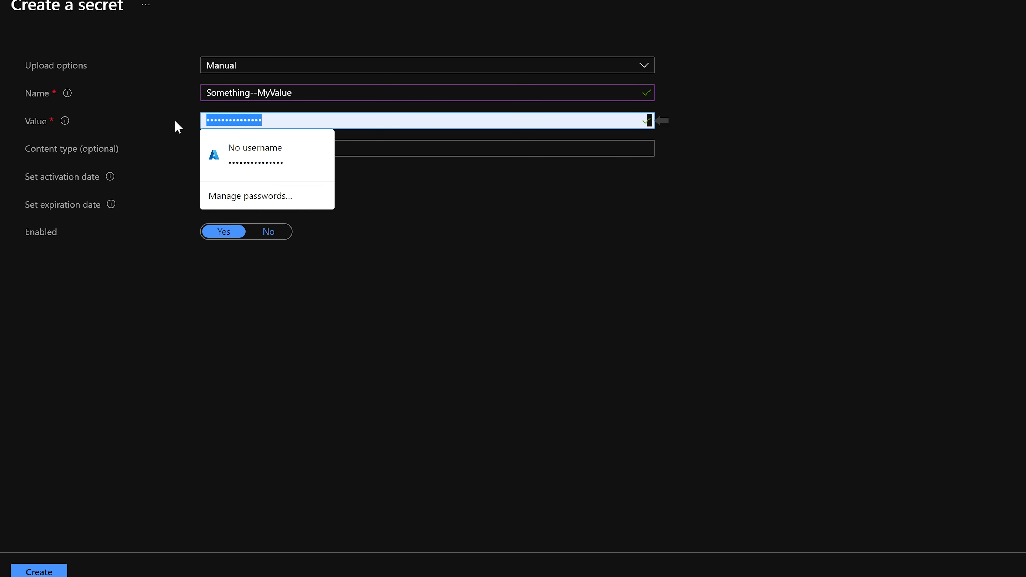
pyautogui.click(38, 571)
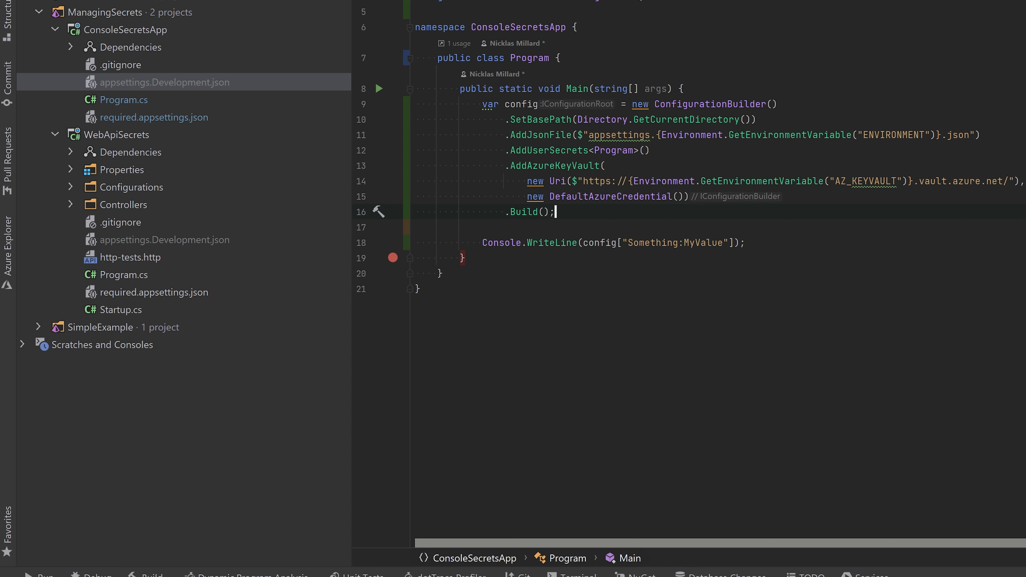
# Rerun the console app to see 3 printed from Key Vault, then bring up WebApiSecrets appsettings.Development.json.
pyautogui.click(379, 88)
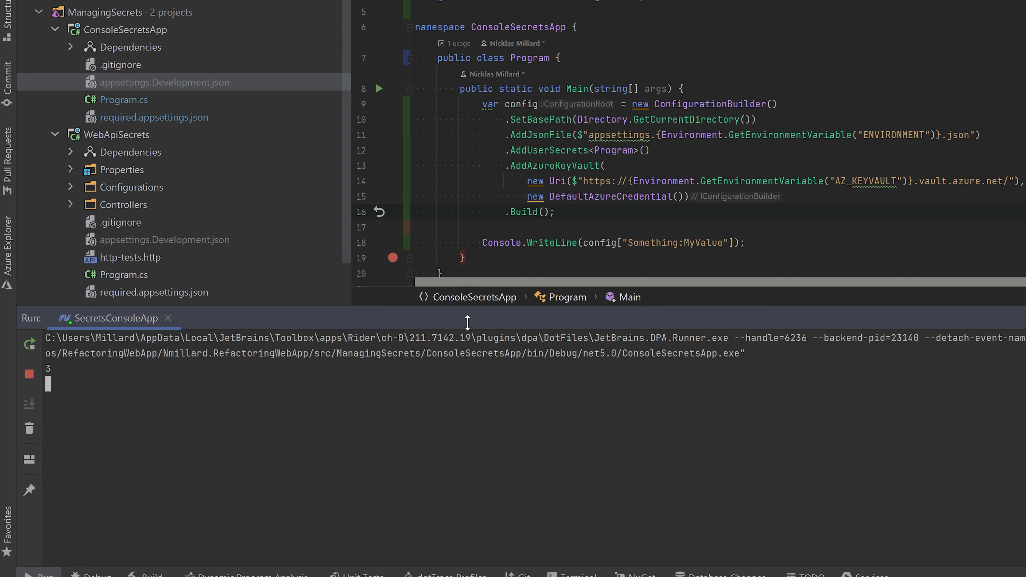
pyautogui.click(125, 30)
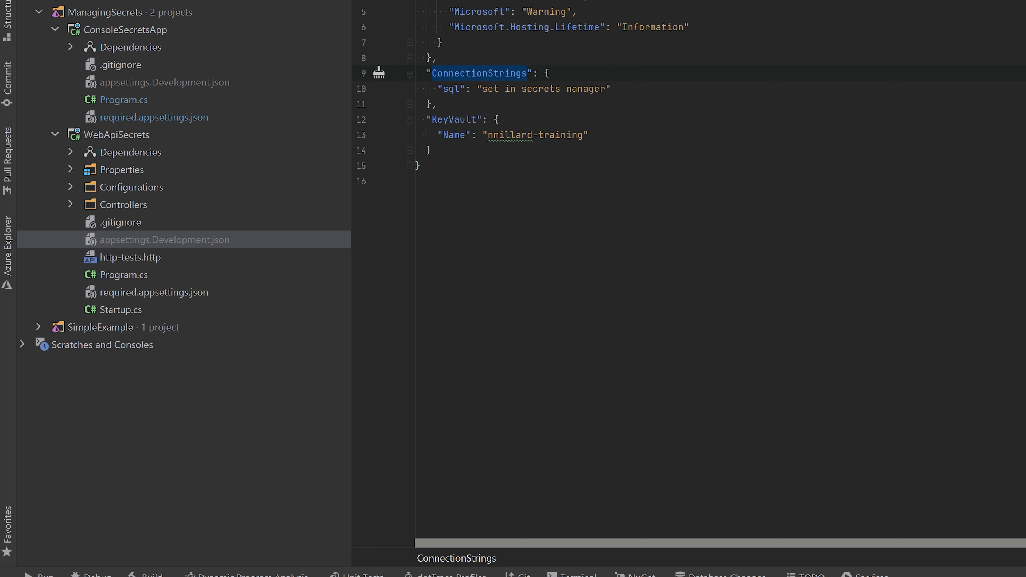
# Inspect the KeyVault name in the development settings, then bring up WebApiSecrets Startup.cs with its ConfigureServices.
pyautogui.click(526, 72)
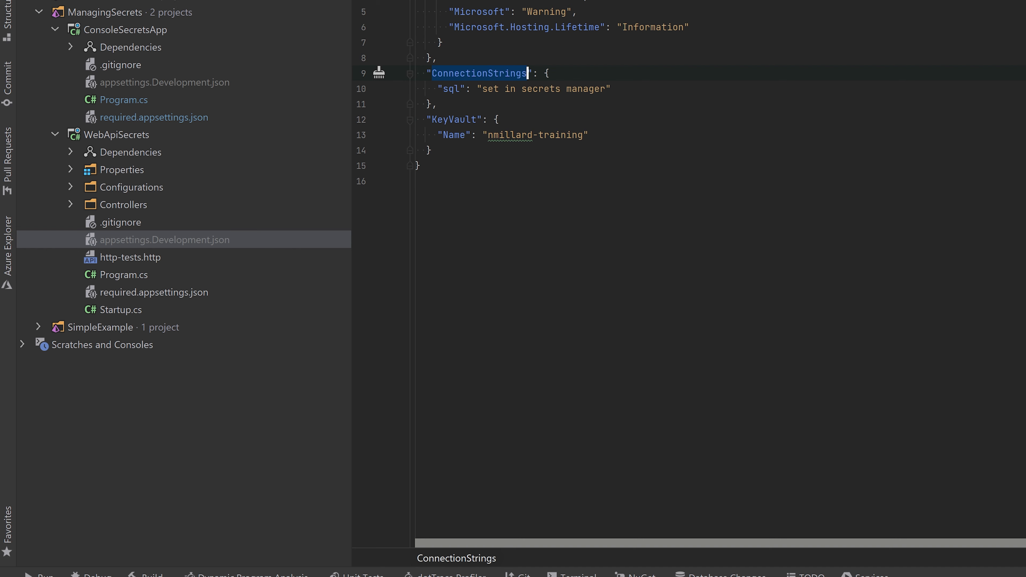
pyautogui.click(430, 150)
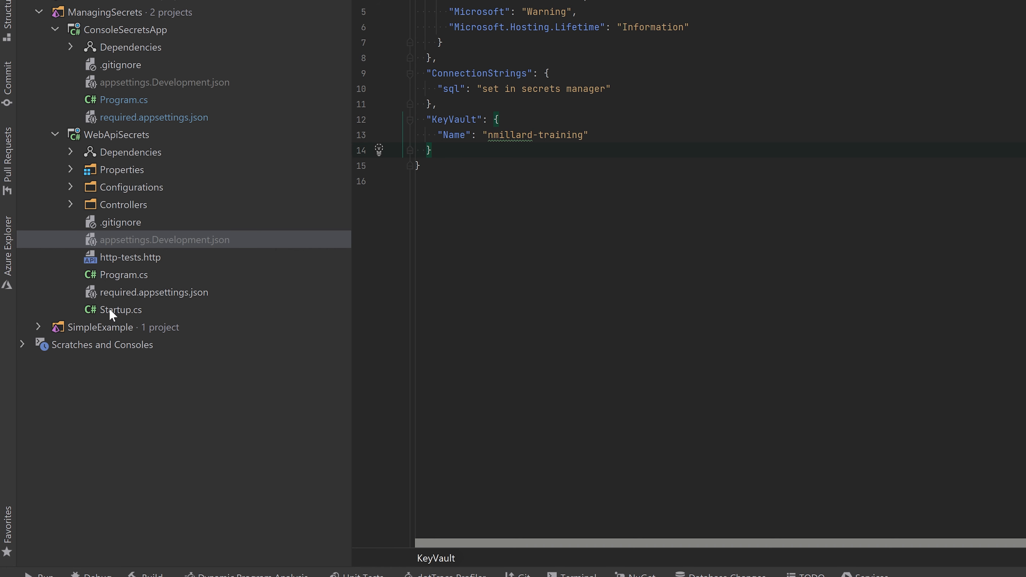
pyautogui.doubleClick(120, 310)
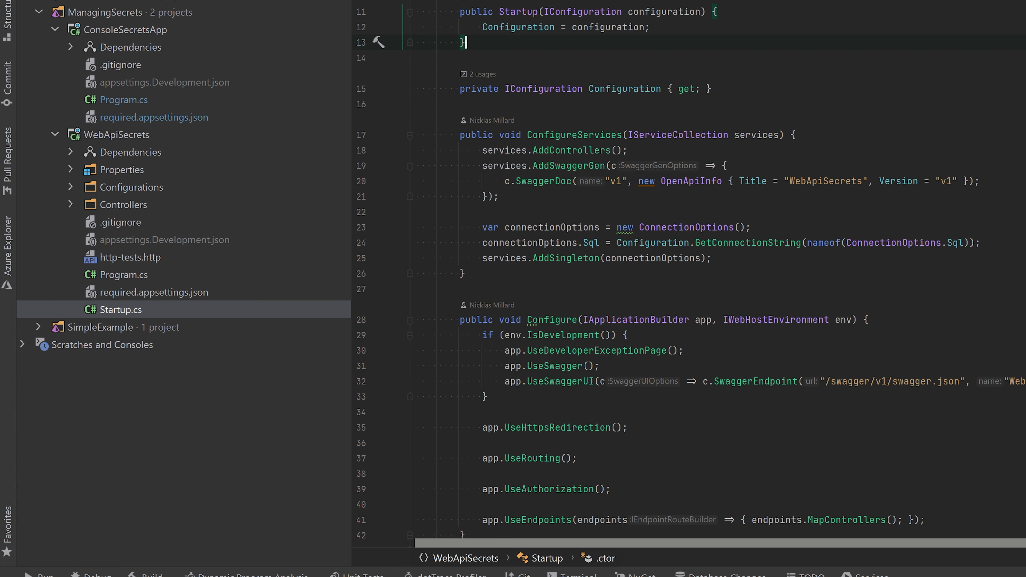
# Expand the Configurations folder and view the ConnectionOptions class used by the SecretsController.
pyautogui.click(124, 274)
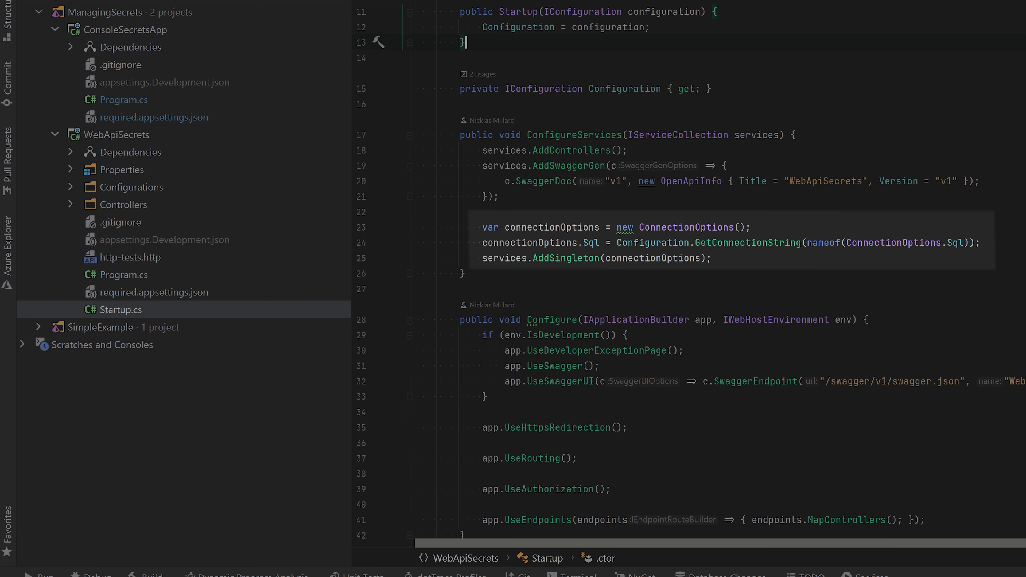
pyautogui.moveTo(100, 190)
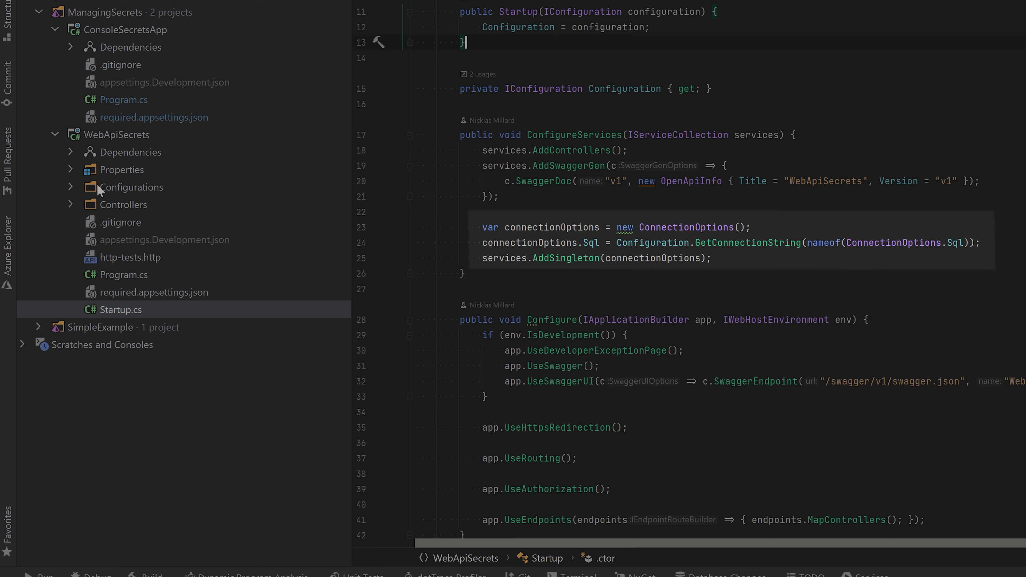
pyautogui.click(133, 187)
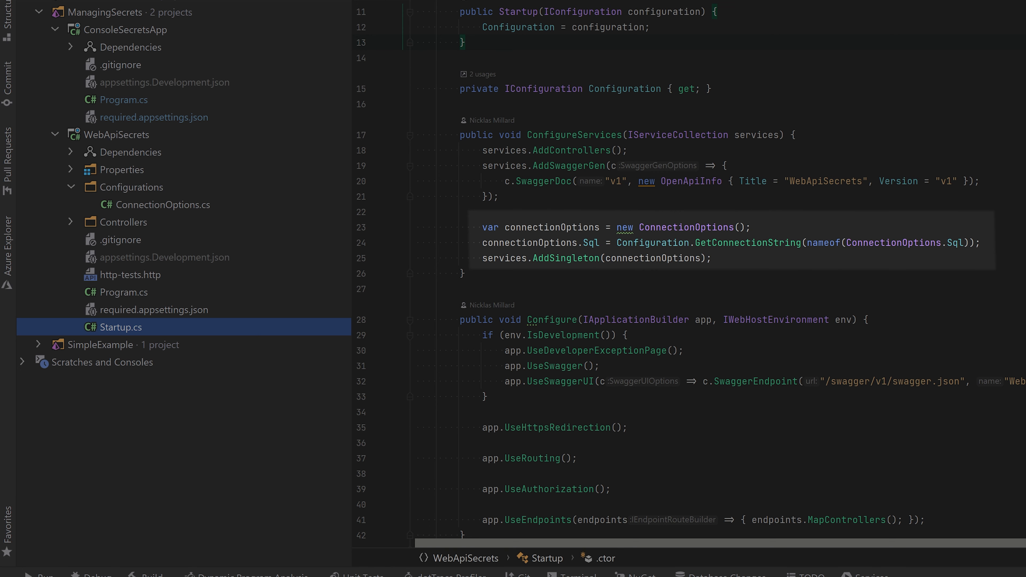
pyautogui.click(685, 228)
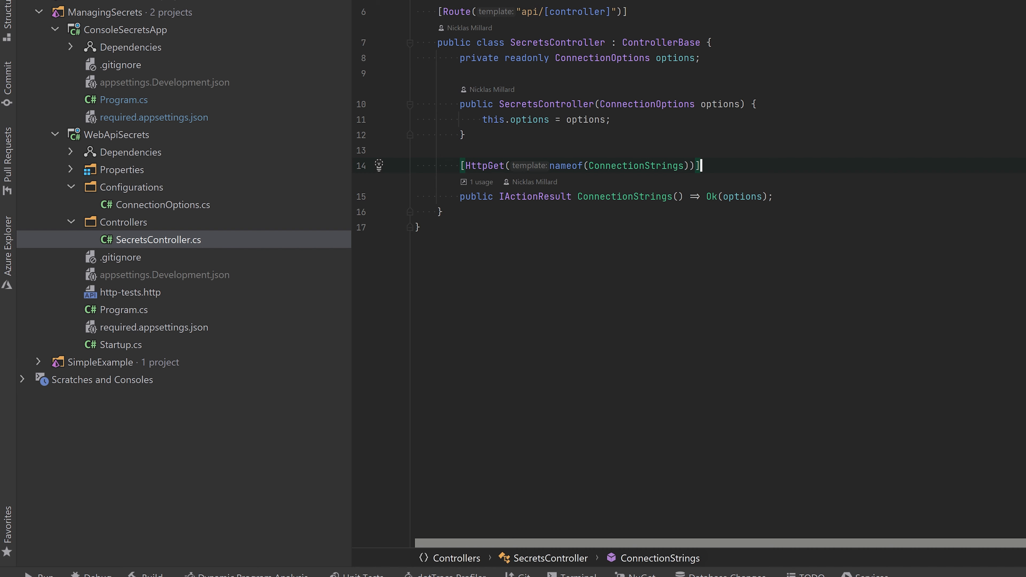
# Debug WebApiSecrets locally and send the ConnectionStrings GET request from http-tests.http.
pyautogui.click(875, 10)
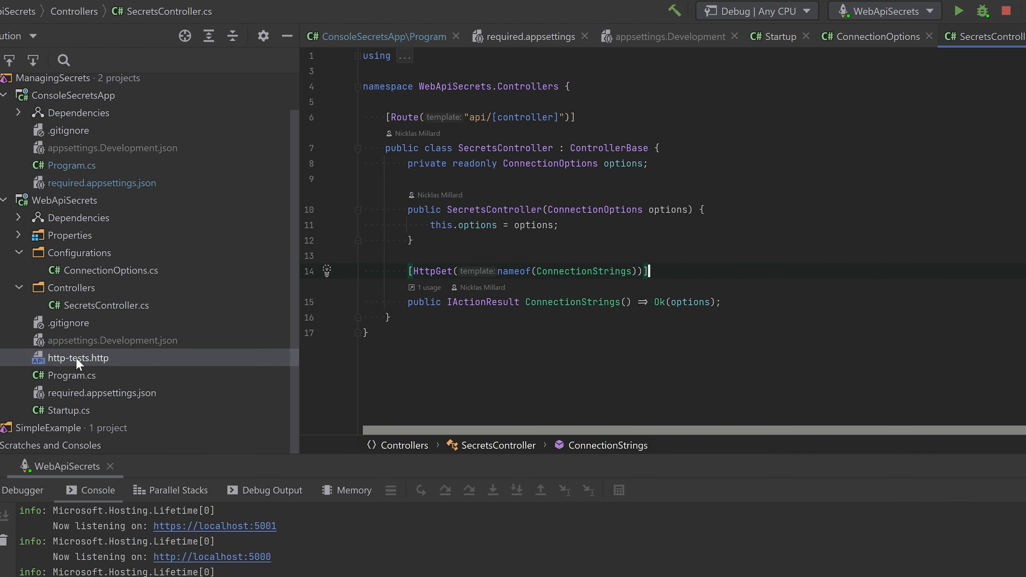
pyautogui.doubleClick(78, 358)
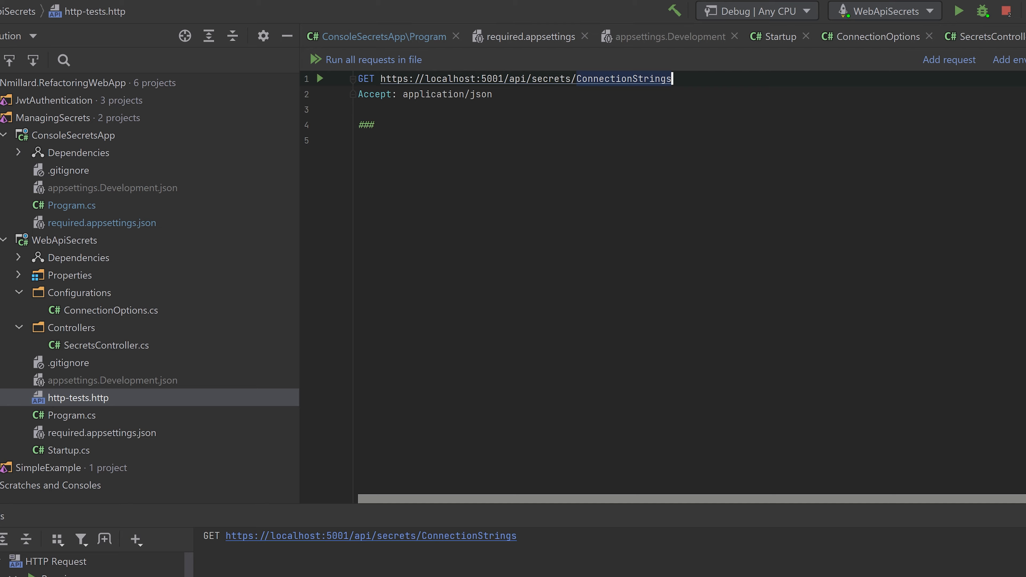
pyautogui.click(321, 78)
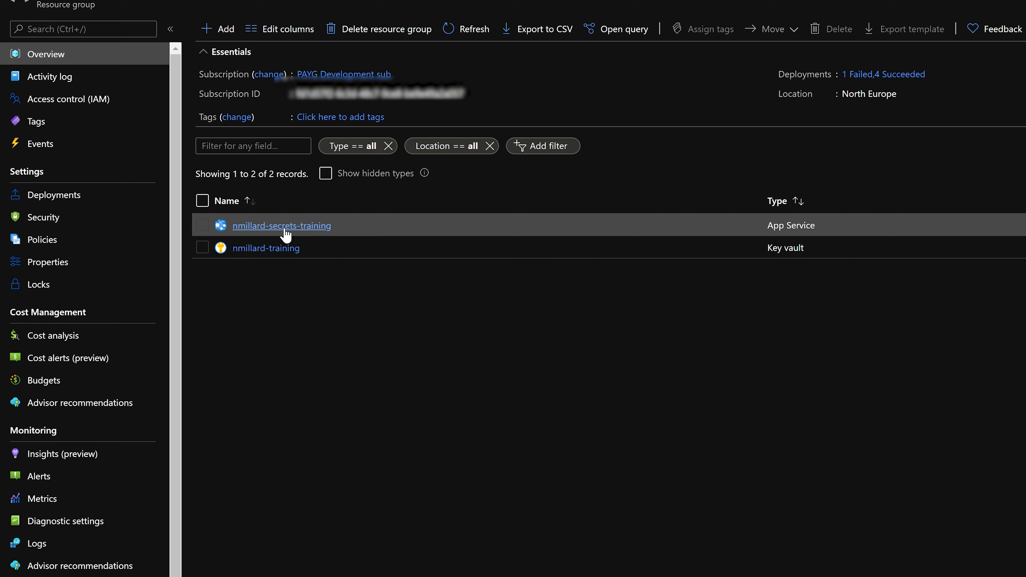
# Review nmillard-secrets-training's KeyVault:Name app setting and its enabled system-assigned managed identity.
pyautogui.click(280, 225)
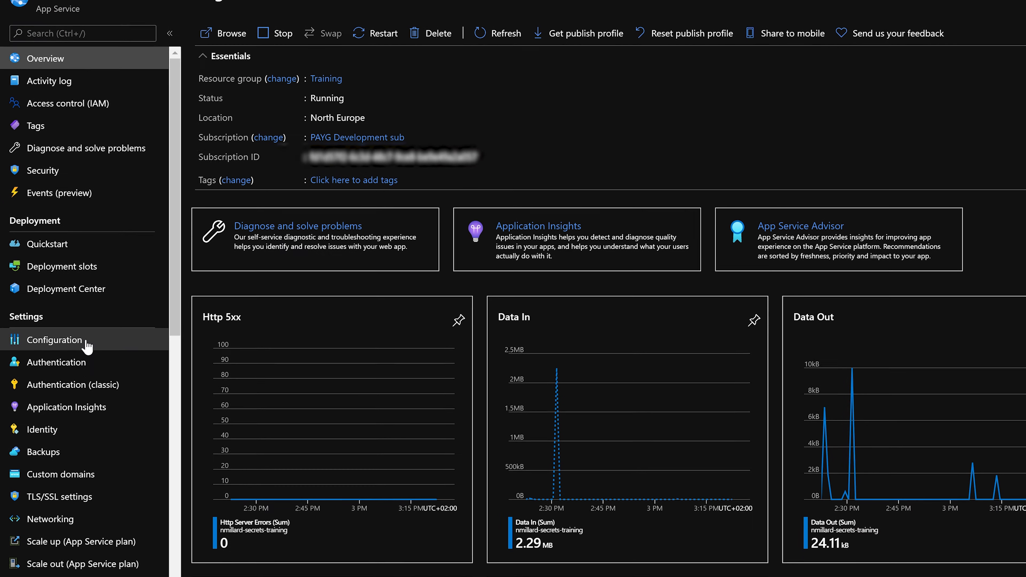
pyautogui.click(54, 340)
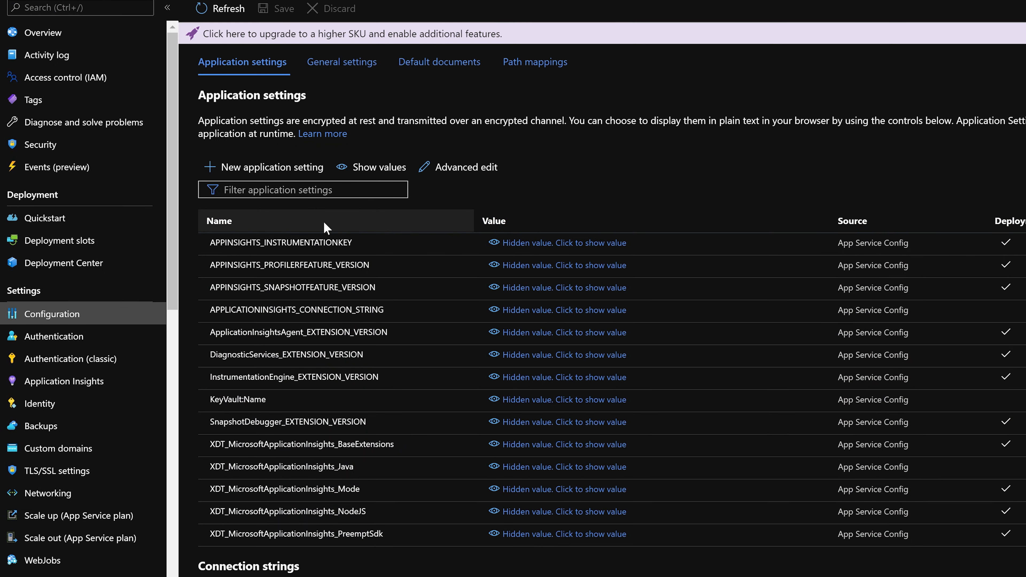
pyautogui.scroll(-3)
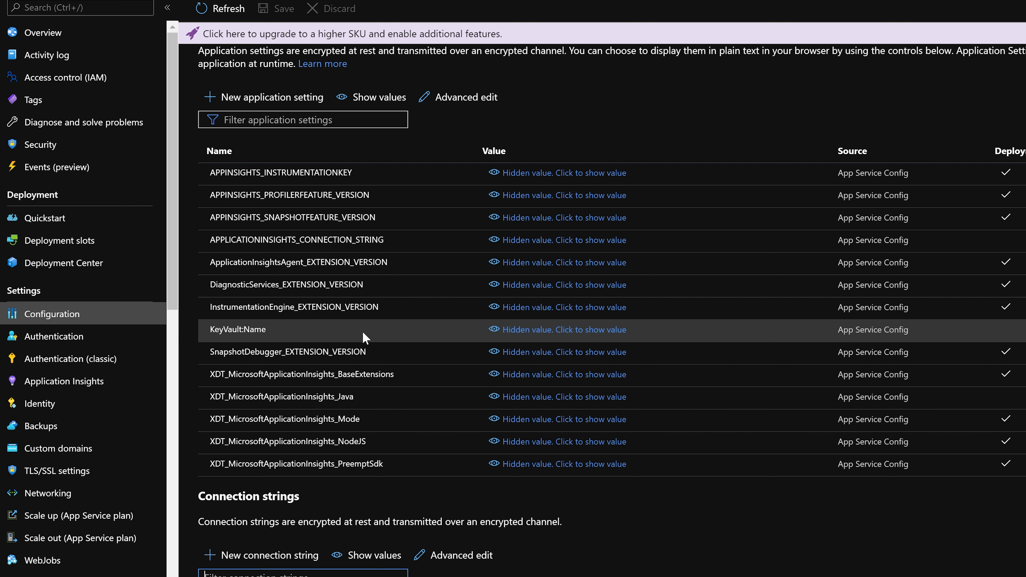
pyautogui.click(563, 329)
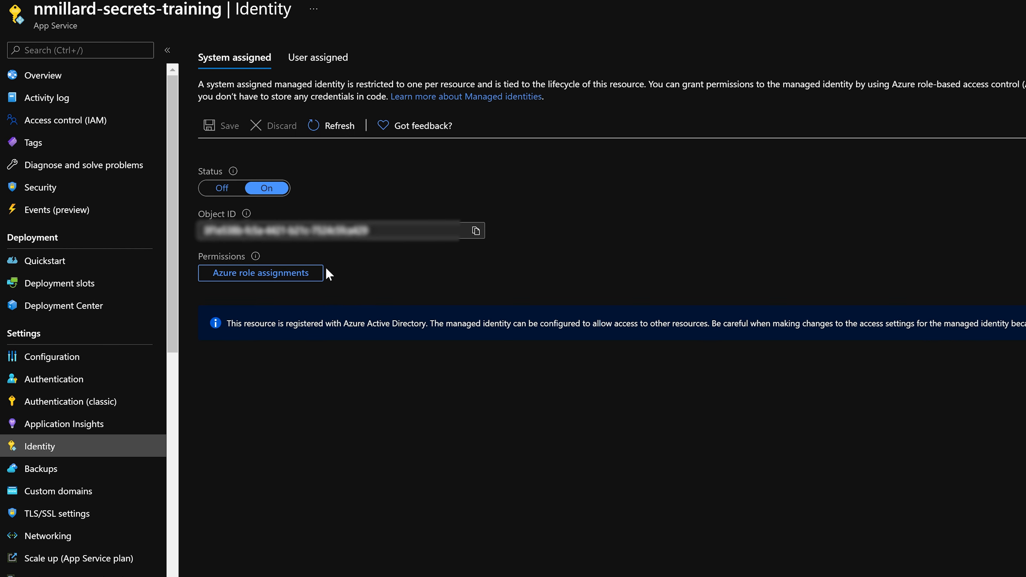
pyautogui.moveTo(475, 233)
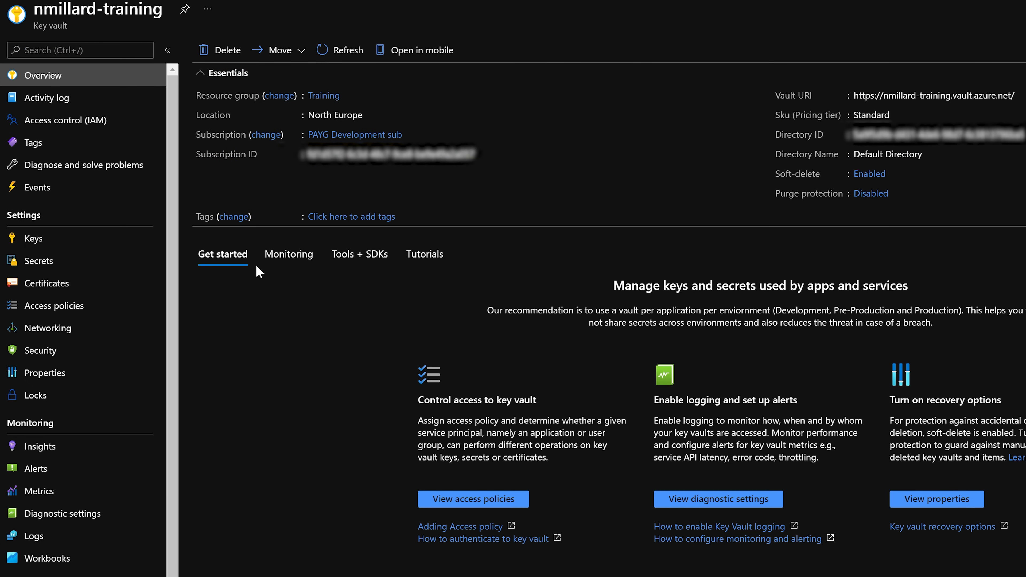
# View the key vault's access policies and start adding one, choosing Select principal to search the directory.
pyautogui.click(54, 305)
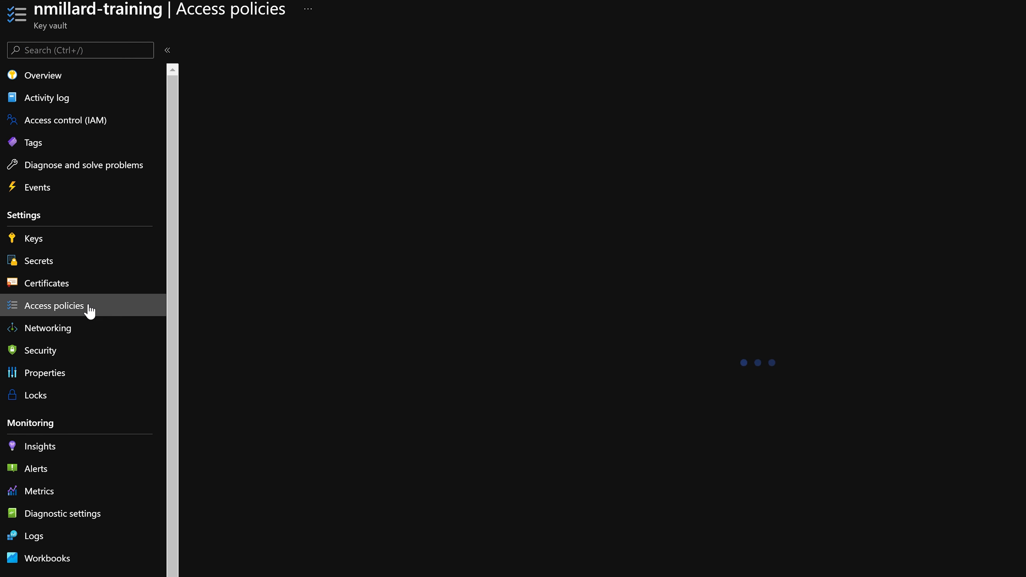
pyautogui.click(55, 305)
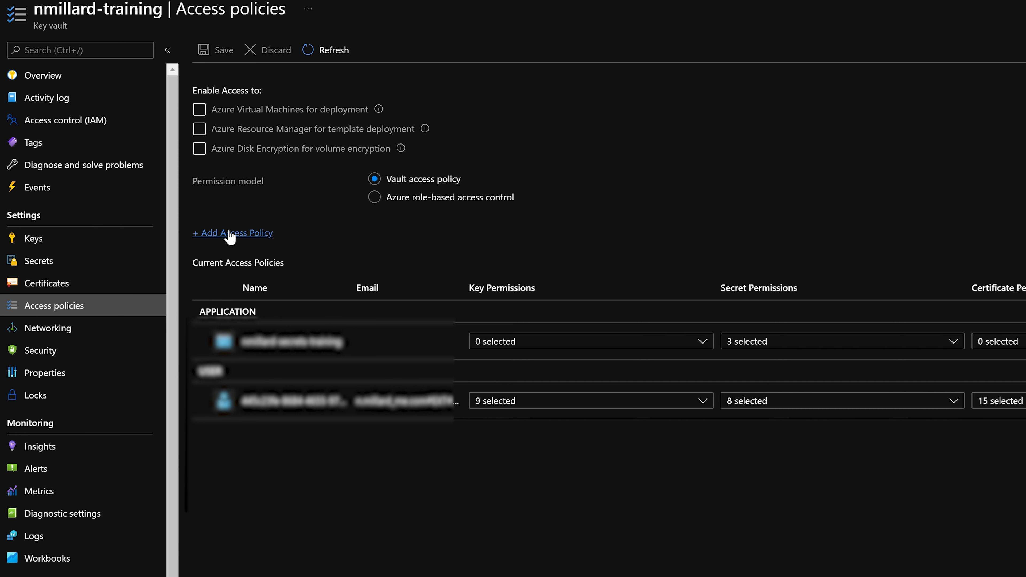
pyautogui.click(232, 233)
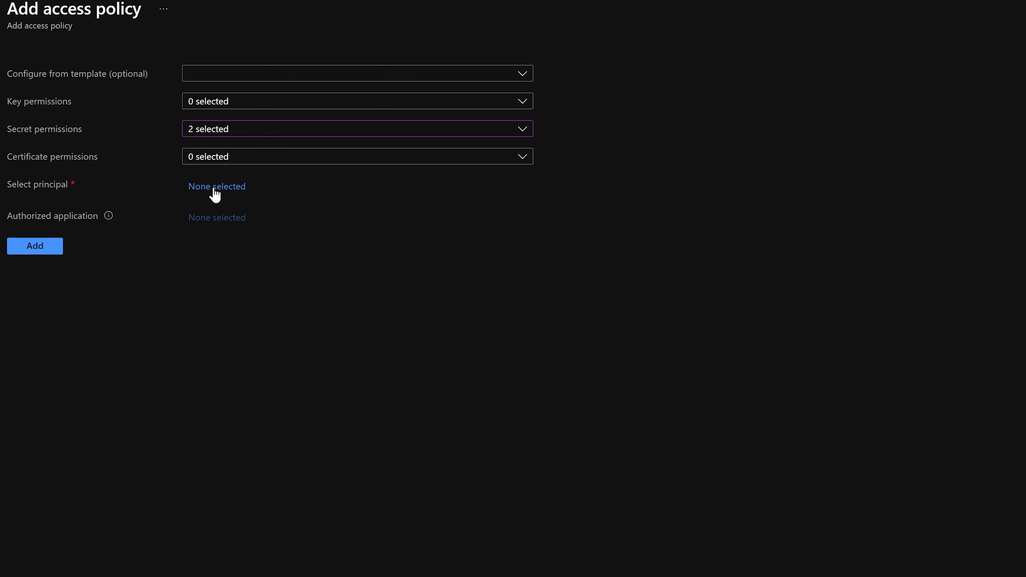
pyautogui.click(216, 186)
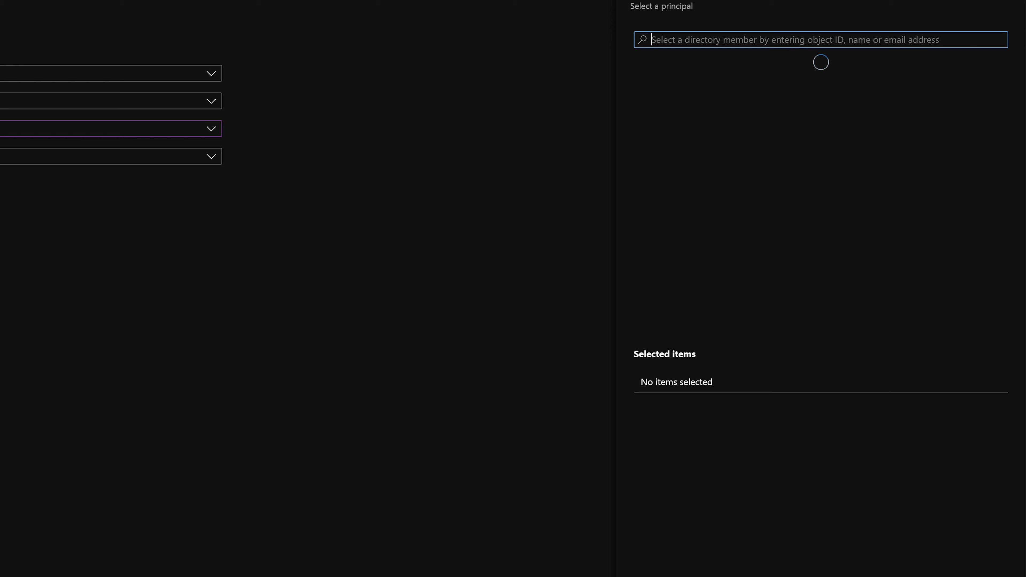
pyautogui.click(819, 39)
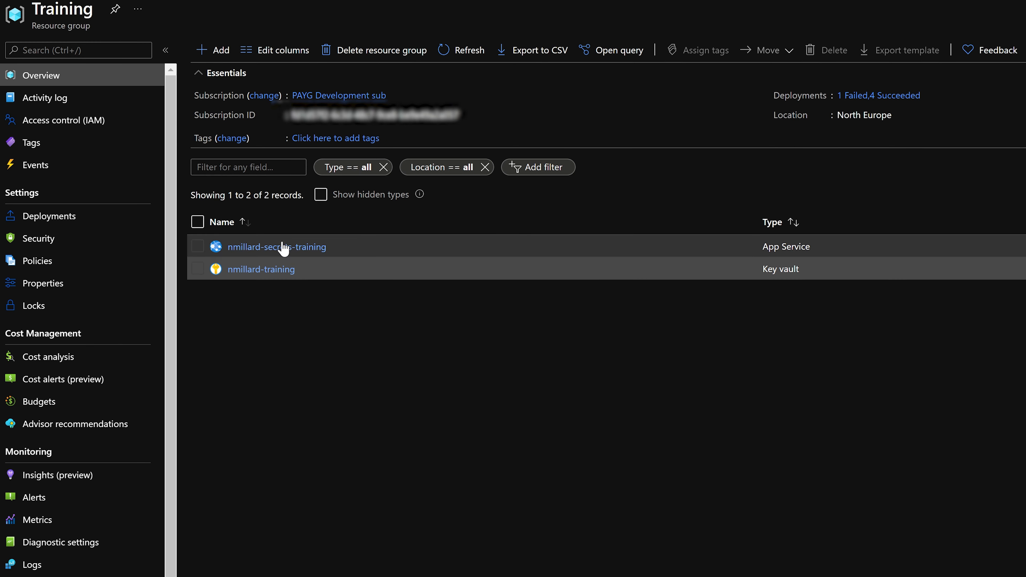
pyautogui.click(276, 247)
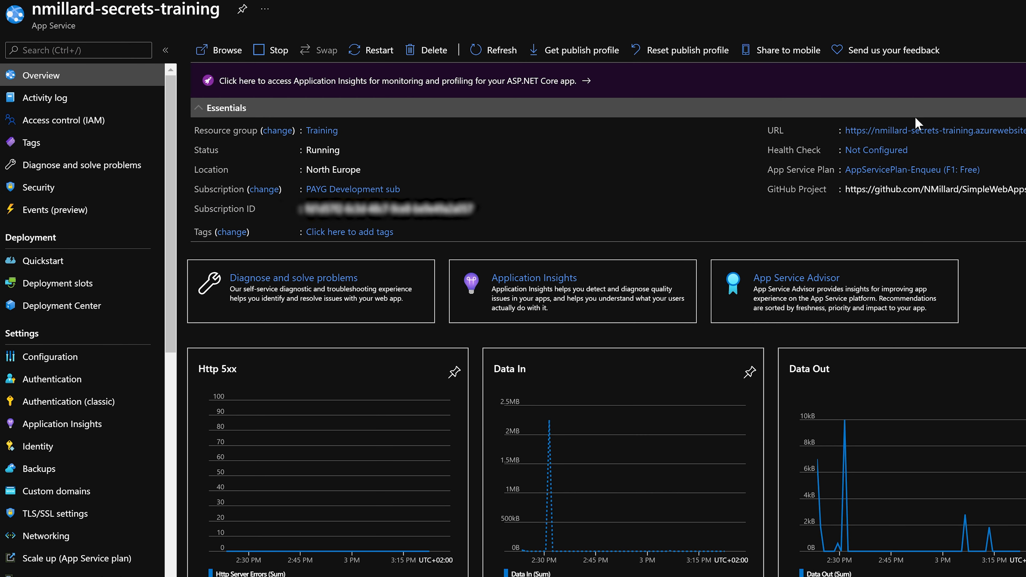
pyautogui.write('https://nmillard-secrets-training.azurewebsites.net/api/')
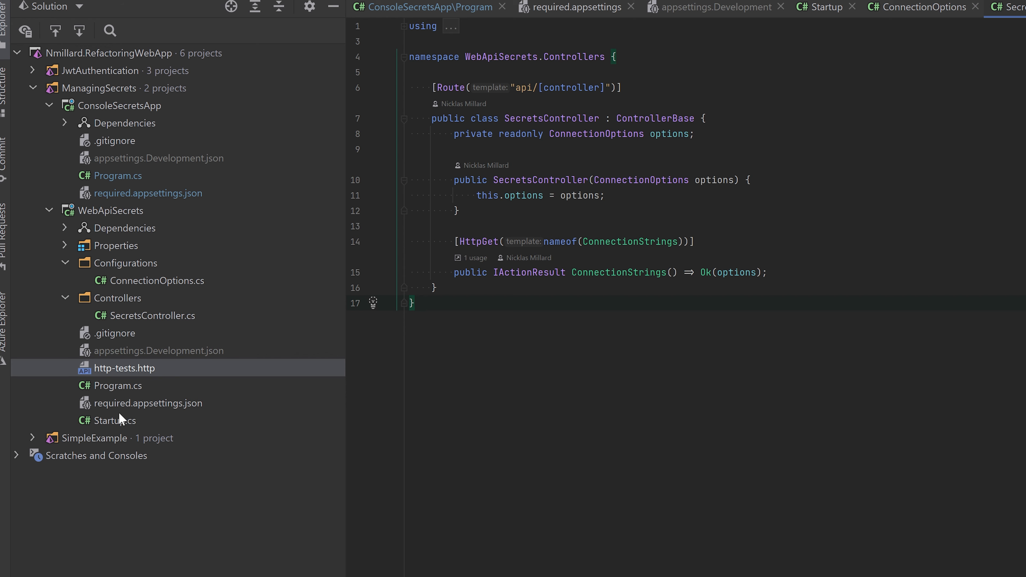
pyautogui.click(158, 350)
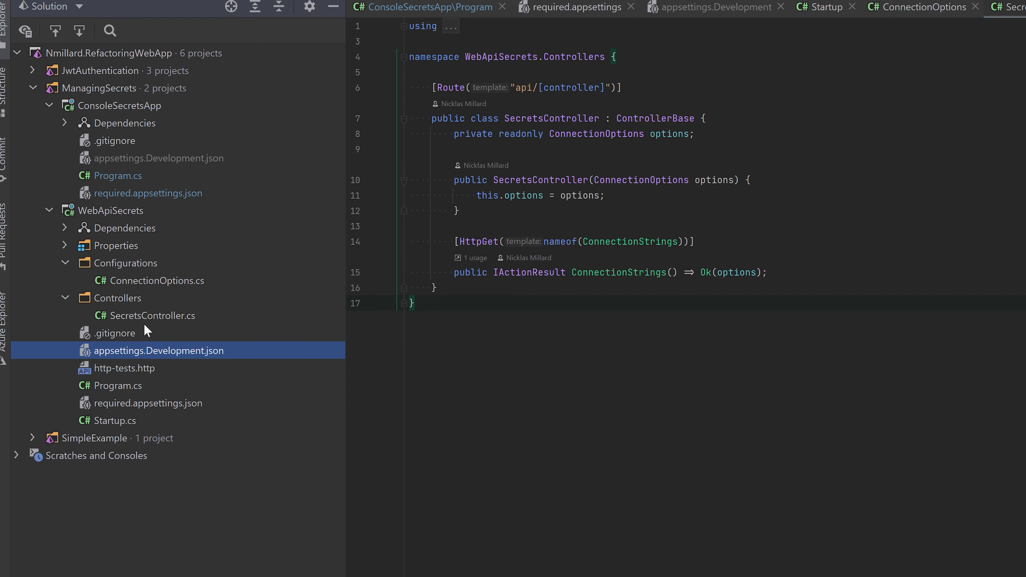
pyautogui.click(118, 385)
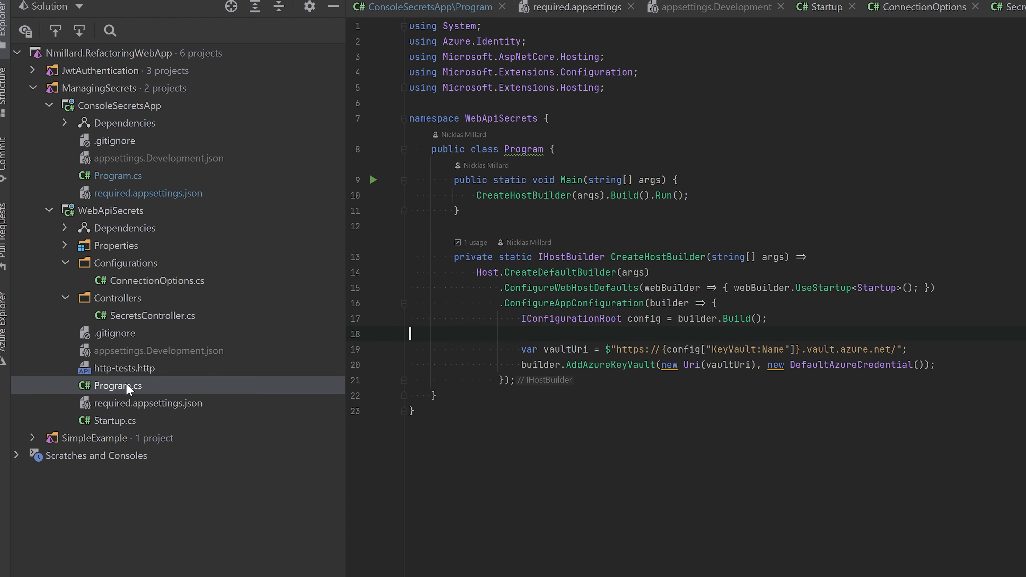